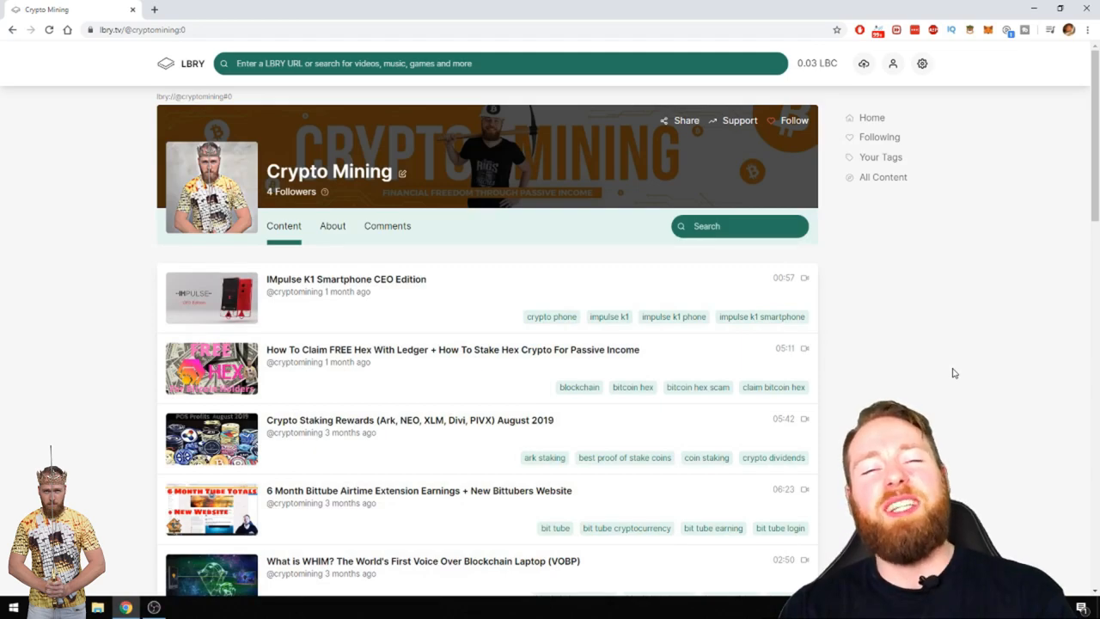
# Enter the search query 'how to stake lbc' without running it.
pyautogui.write('how to stake lbc')
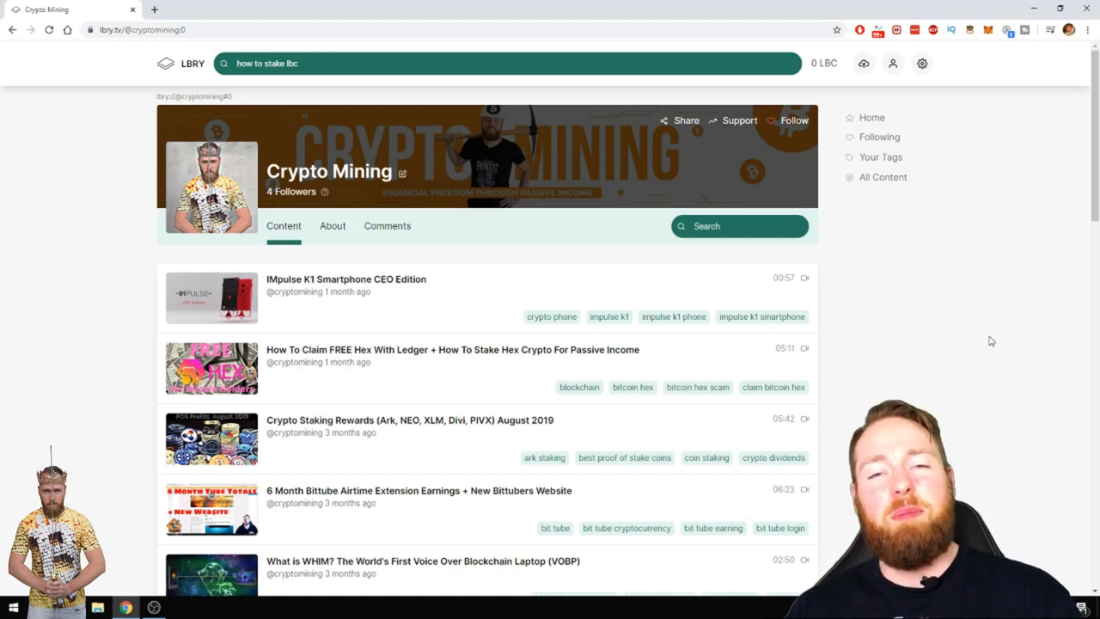
pyautogui.moveTo(1011, 340)
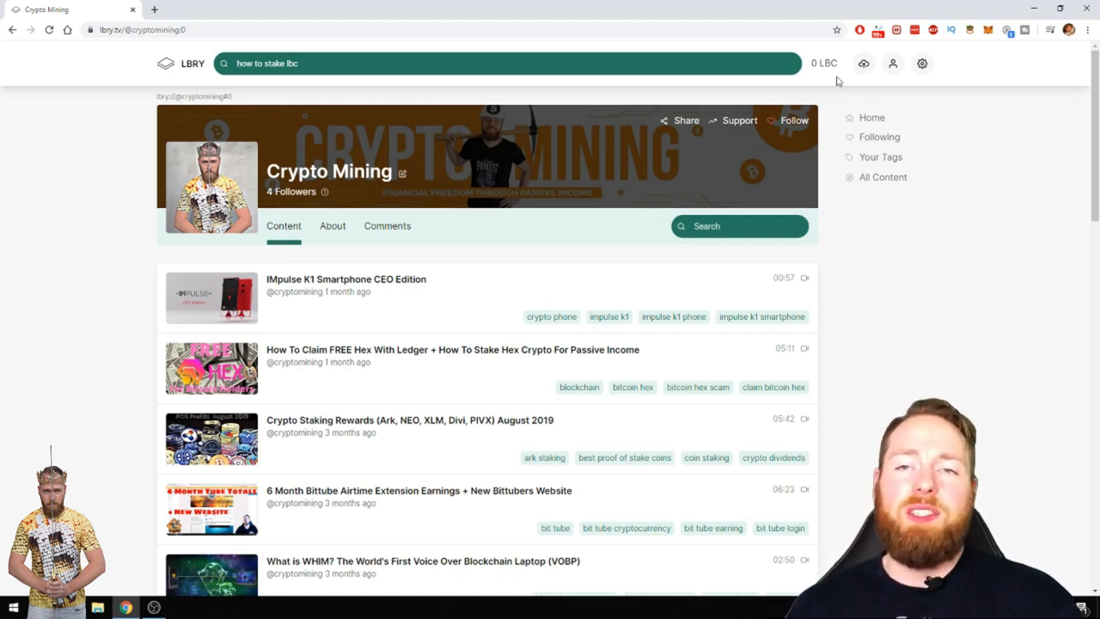
pyautogui.moveTo(1026, 203)
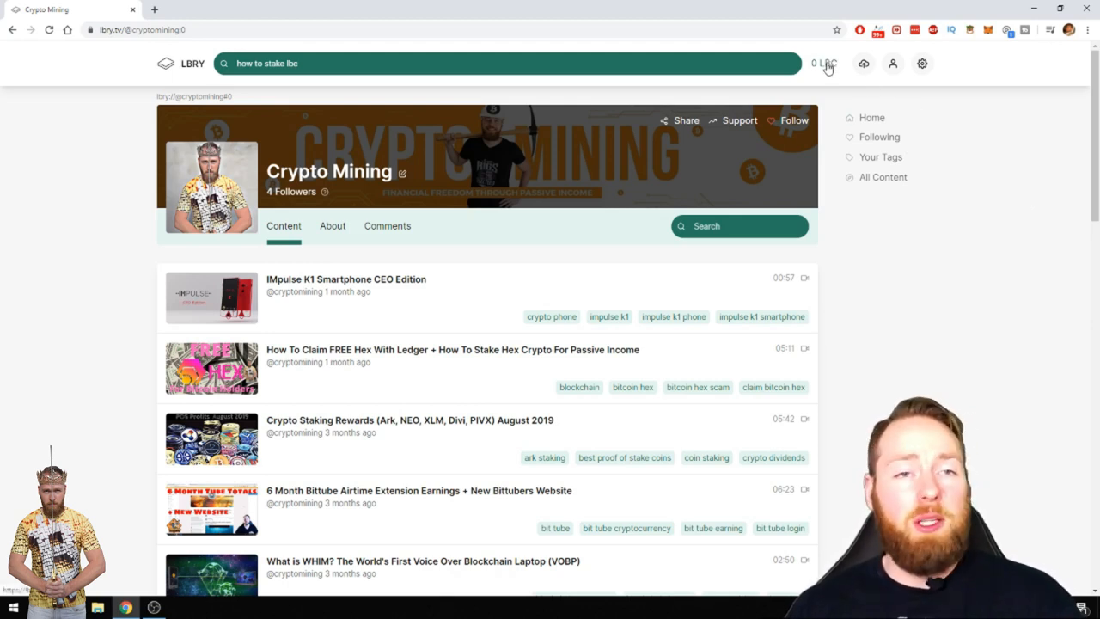
# Show the Wallet page with the ~0.0047 LBC balance, staked amounts and transactions.
pyautogui.click(822, 62)
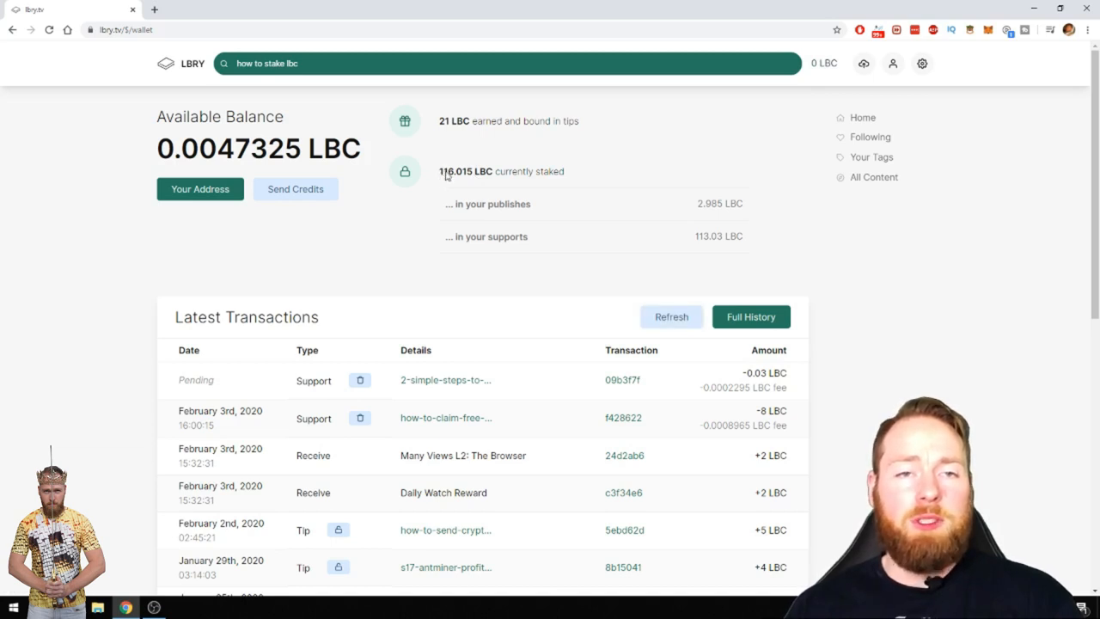
pyautogui.moveTo(470, 175)
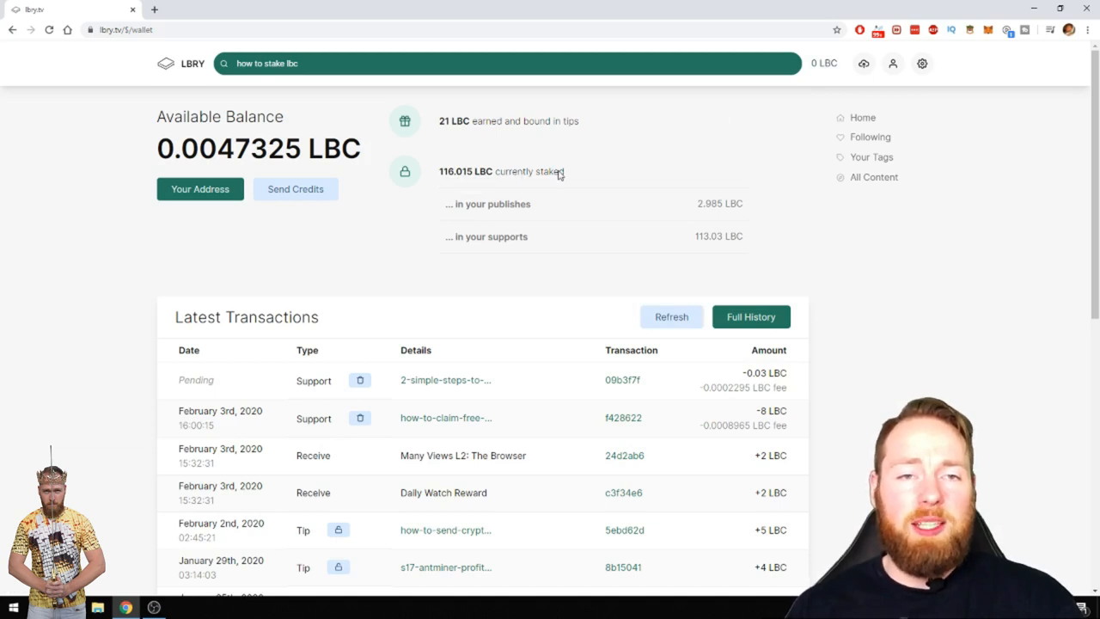
pyautogui.moveTo(526, 207)
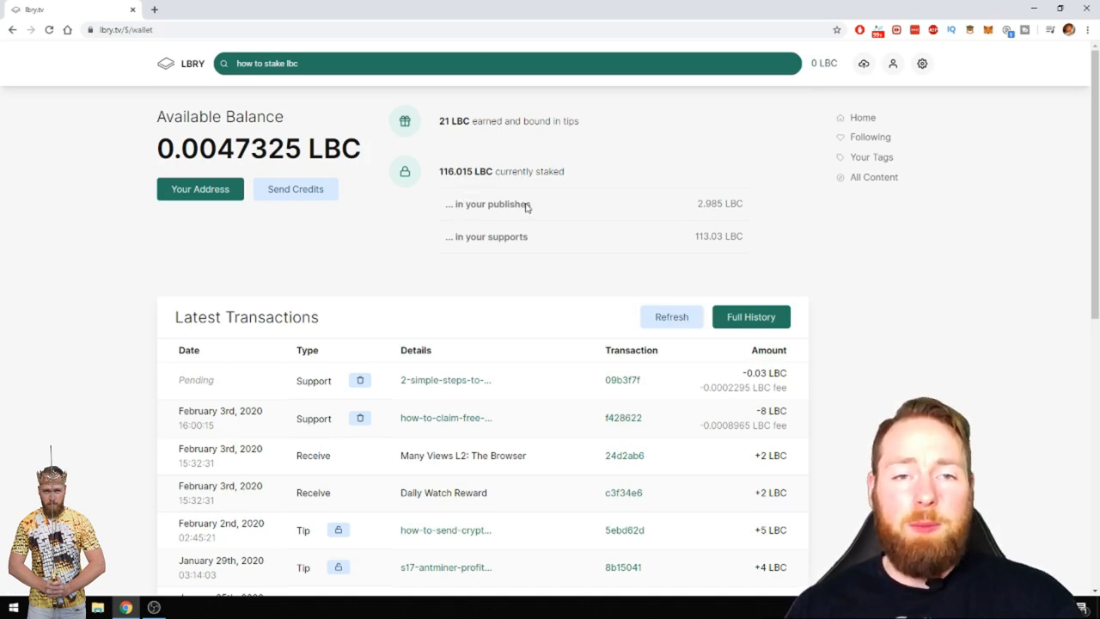
pyautogui.moveTo(704, 208)
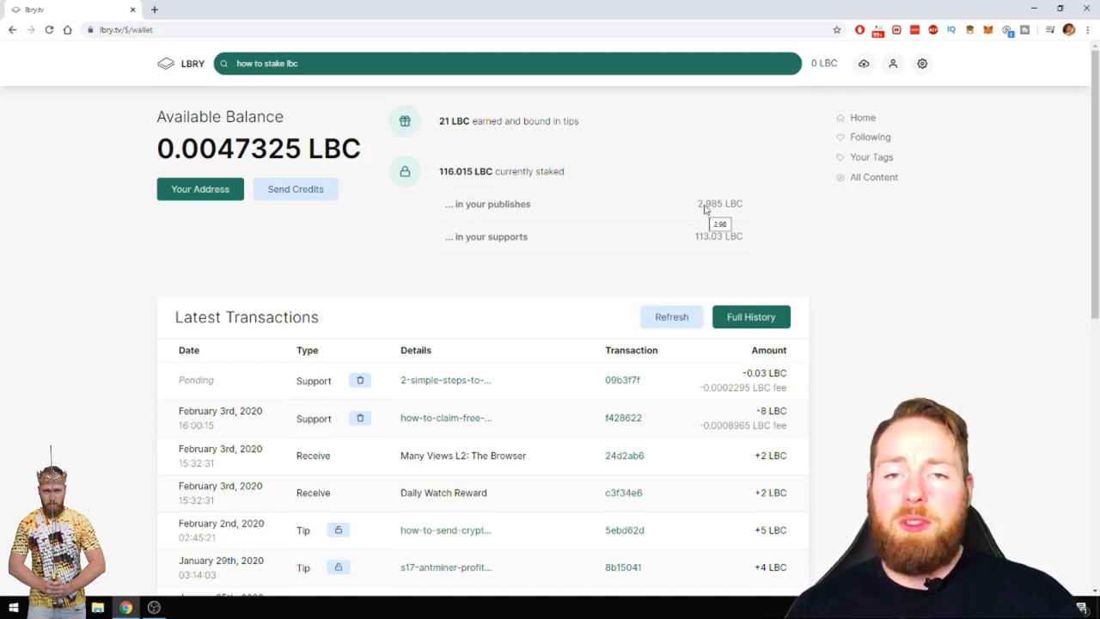
pyautogui.moveTo(726, 210)
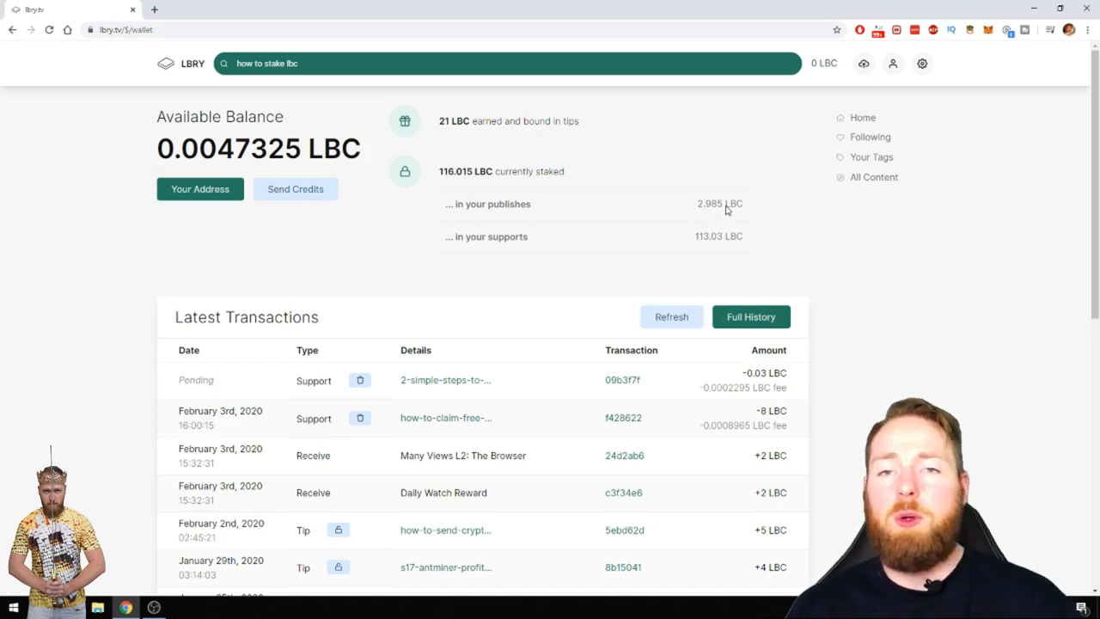
pyautogui.moveTo(728, 200)
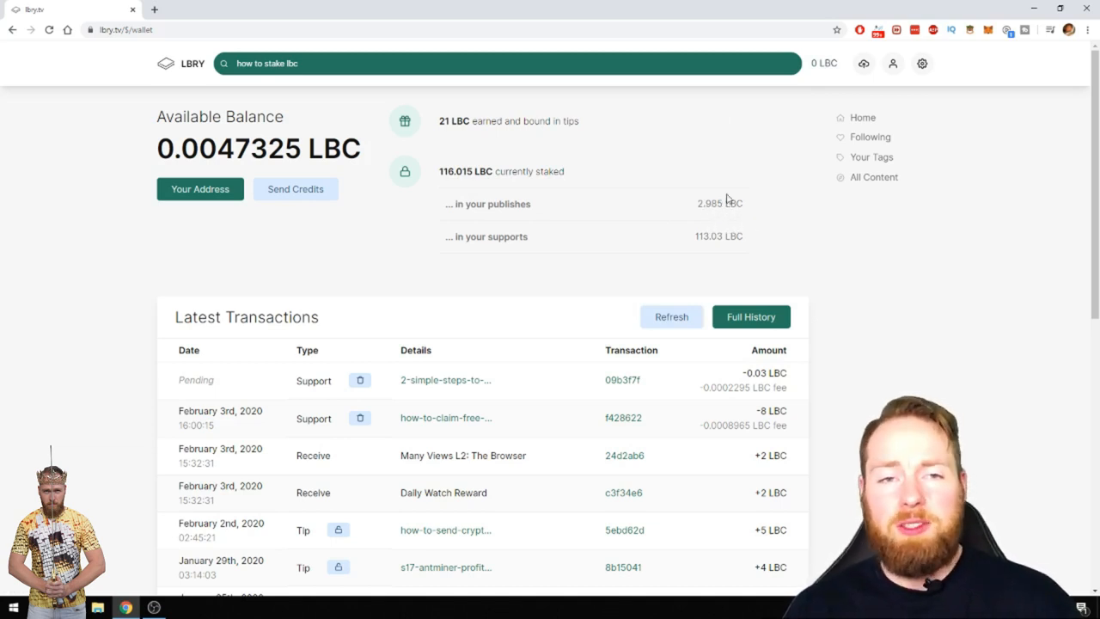
pyautogui.moveTo(708, 213)
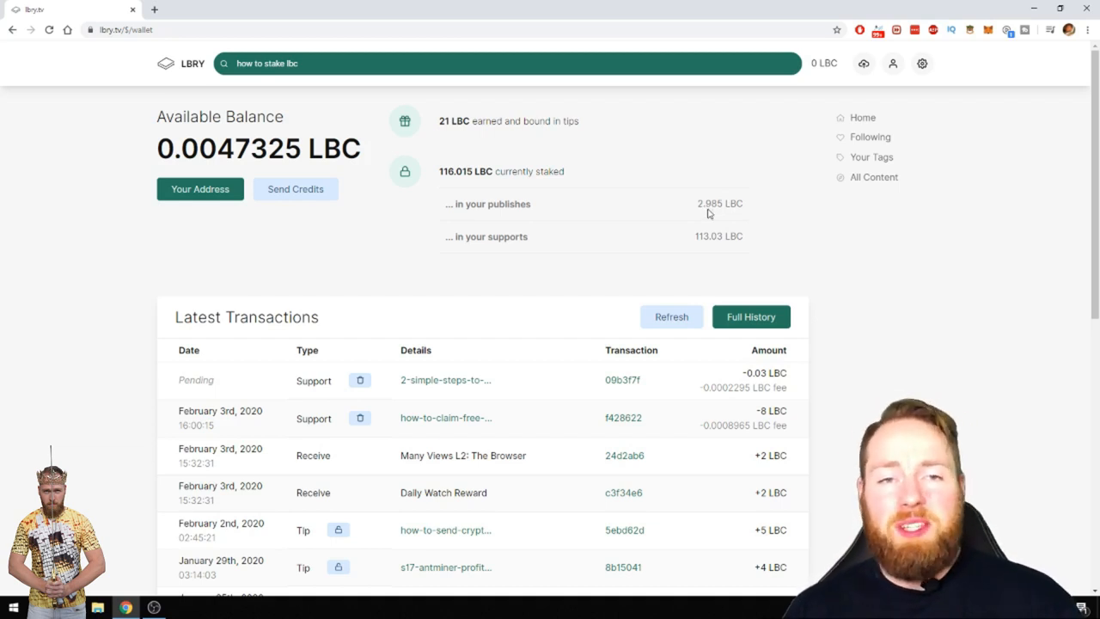
pyautogui.moveTo(485, 244)
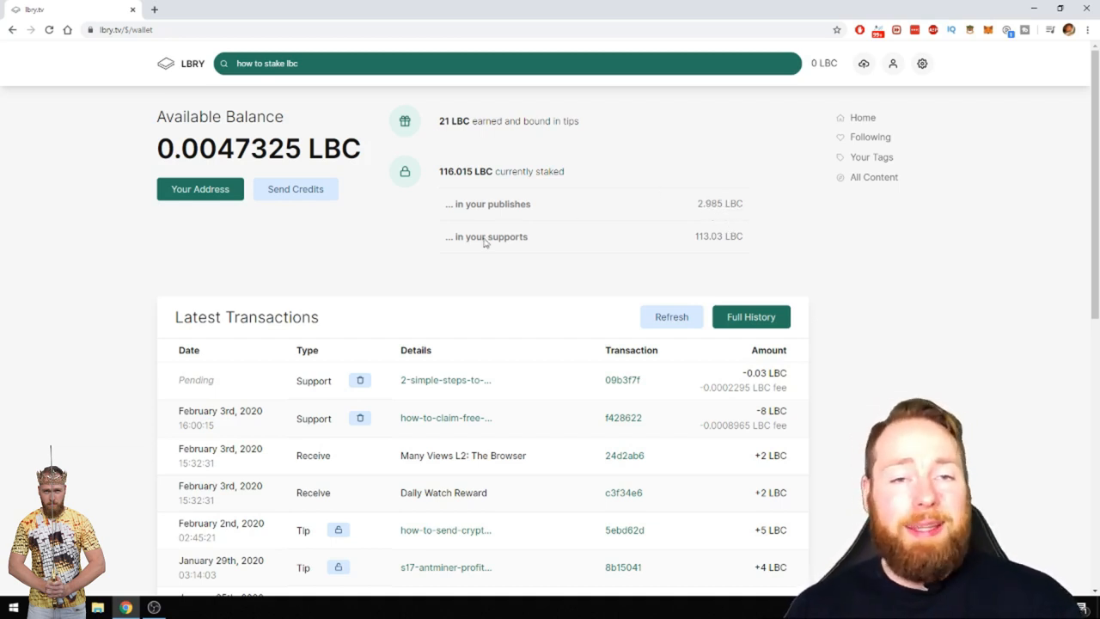
pyautogui.moveTo(705, 240)
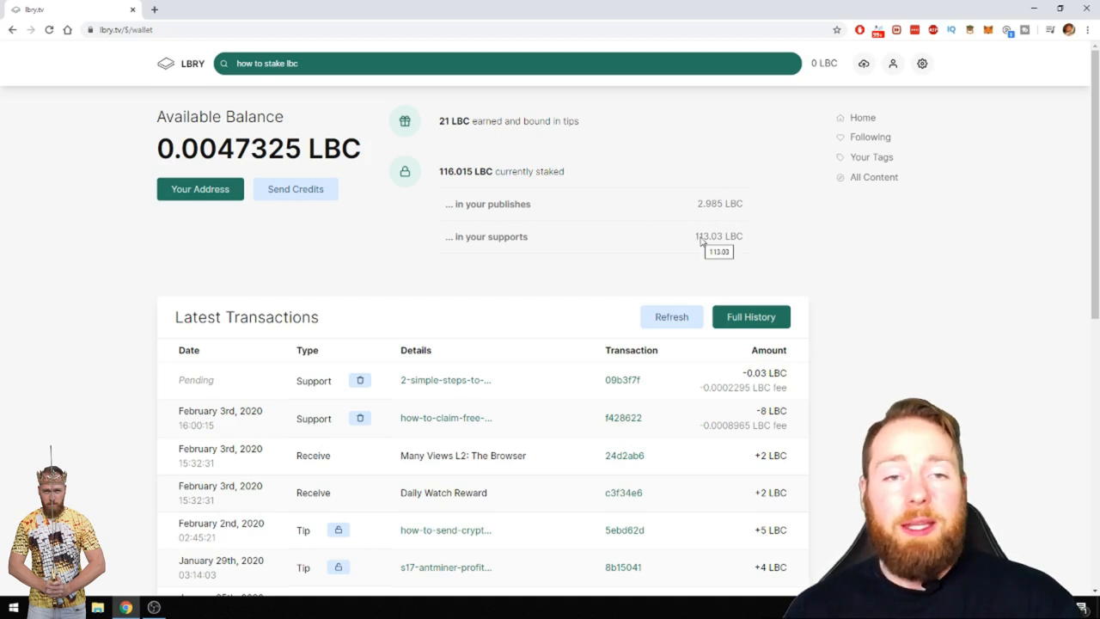
pyautogui.moveTo(495, 242)
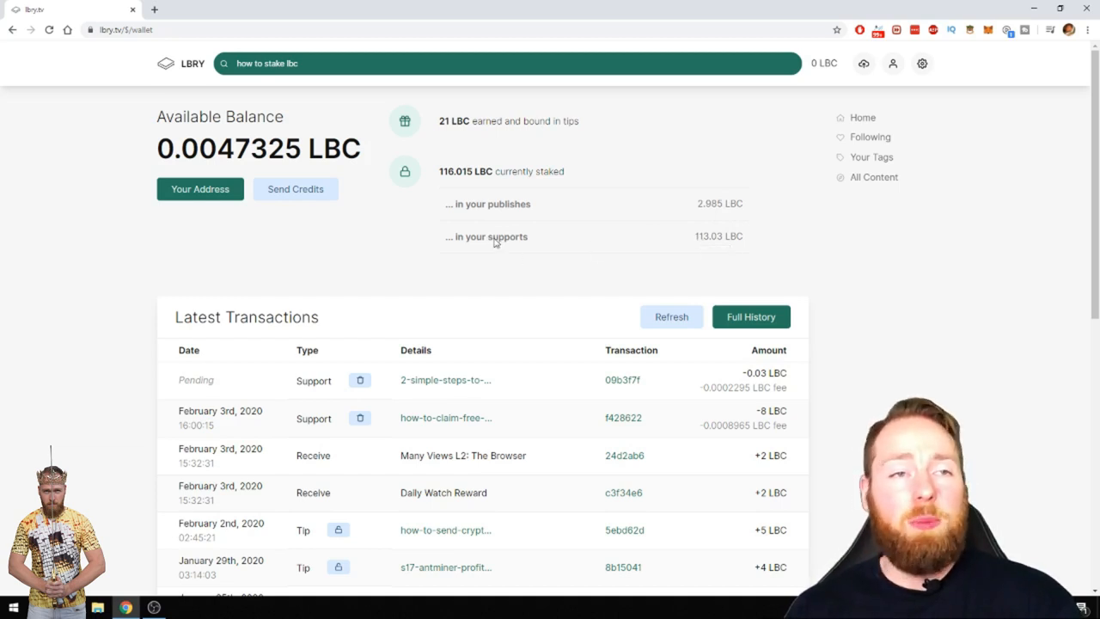
# Return to the Crypto Mining channel via the account's Channels list and browse its videos.
pyautogui.click(894, 62)
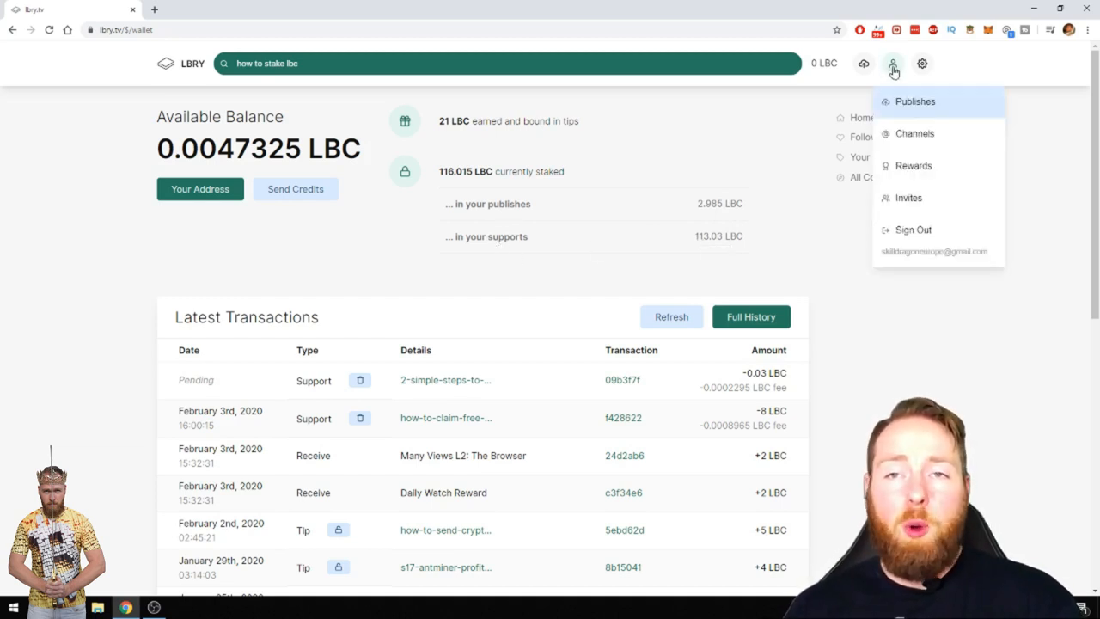
pyautogui.moveTo(915, 134)
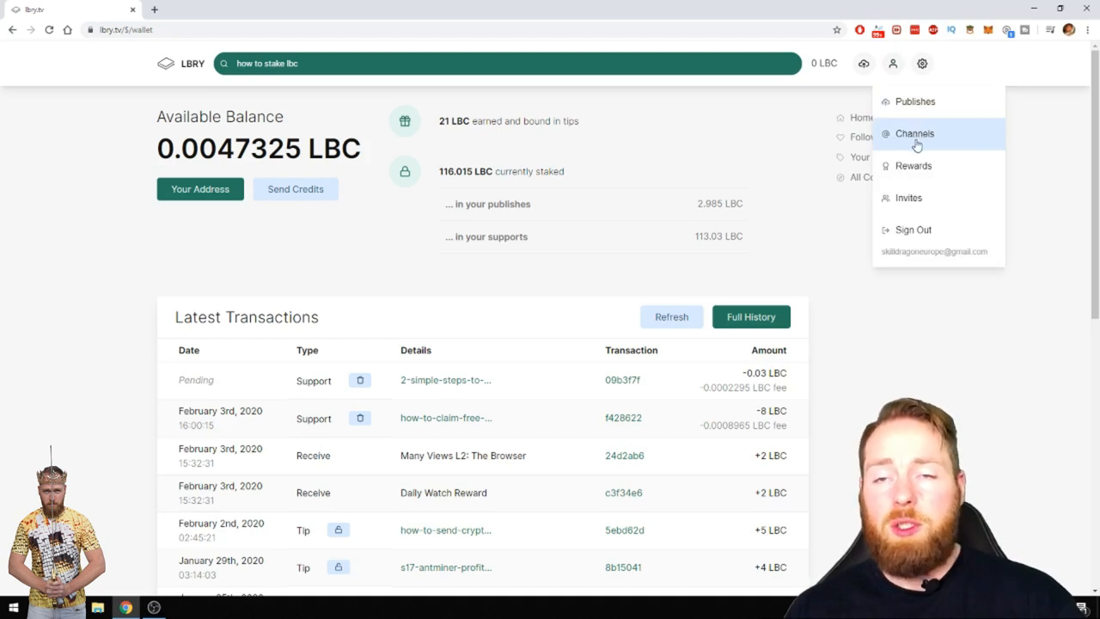
pyautogui.click(914, 134)
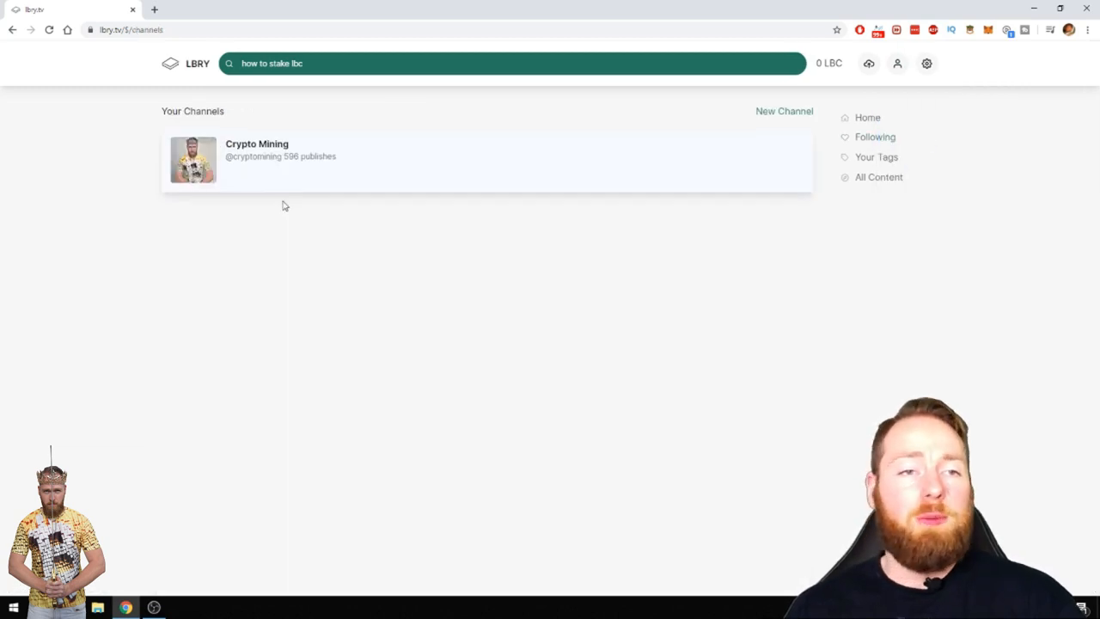
pyautogui.click(258, 145)
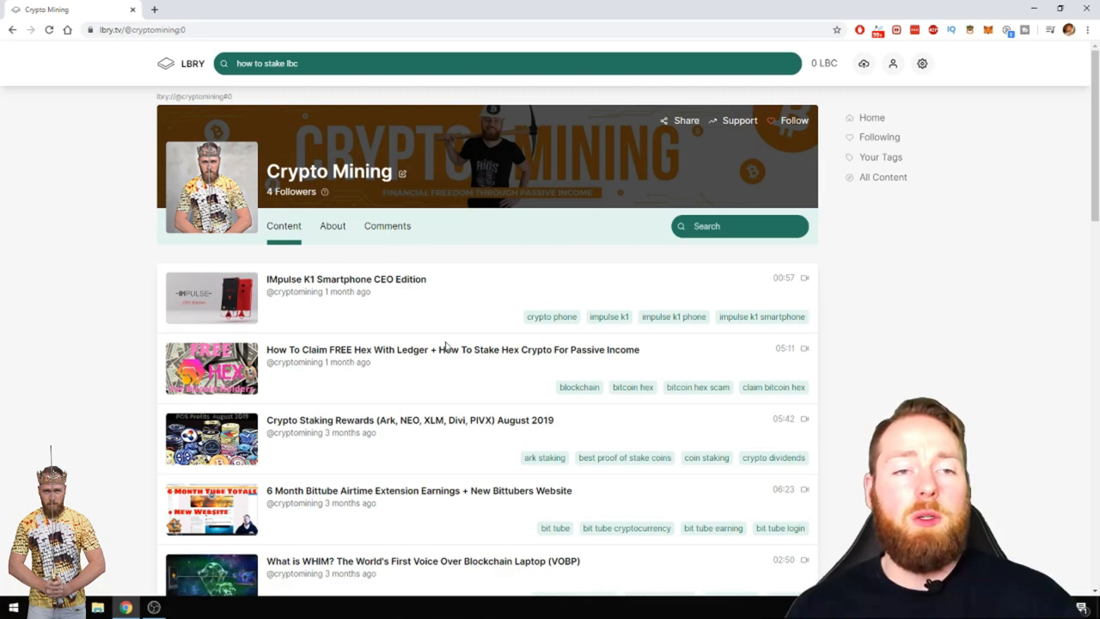
pyautogui.moveTo(454, 318)
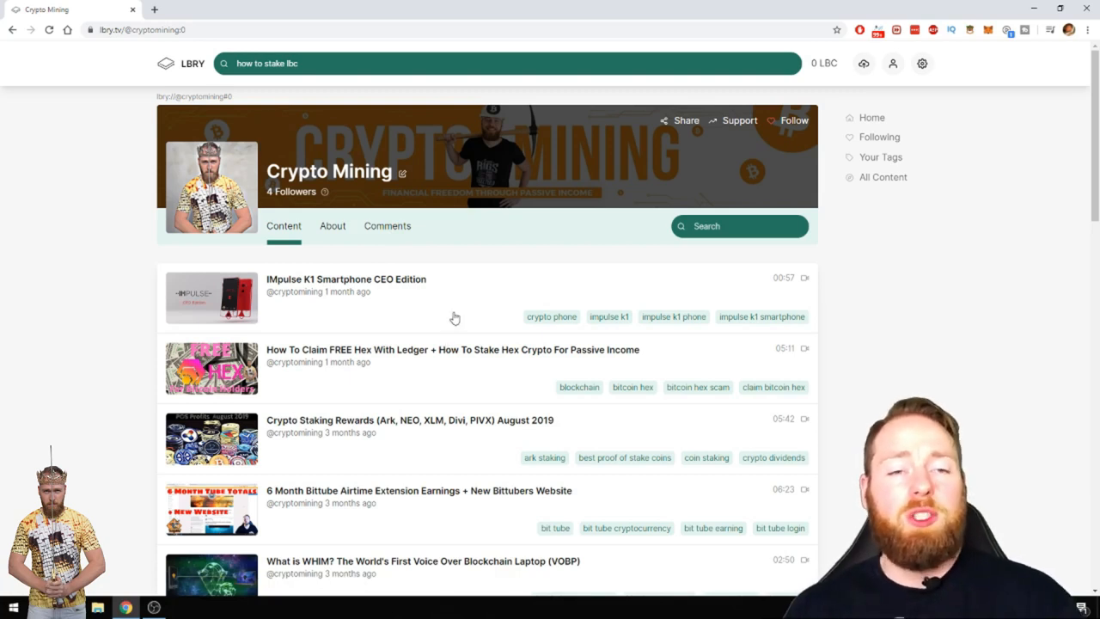
pyautogui.scroll(-3)
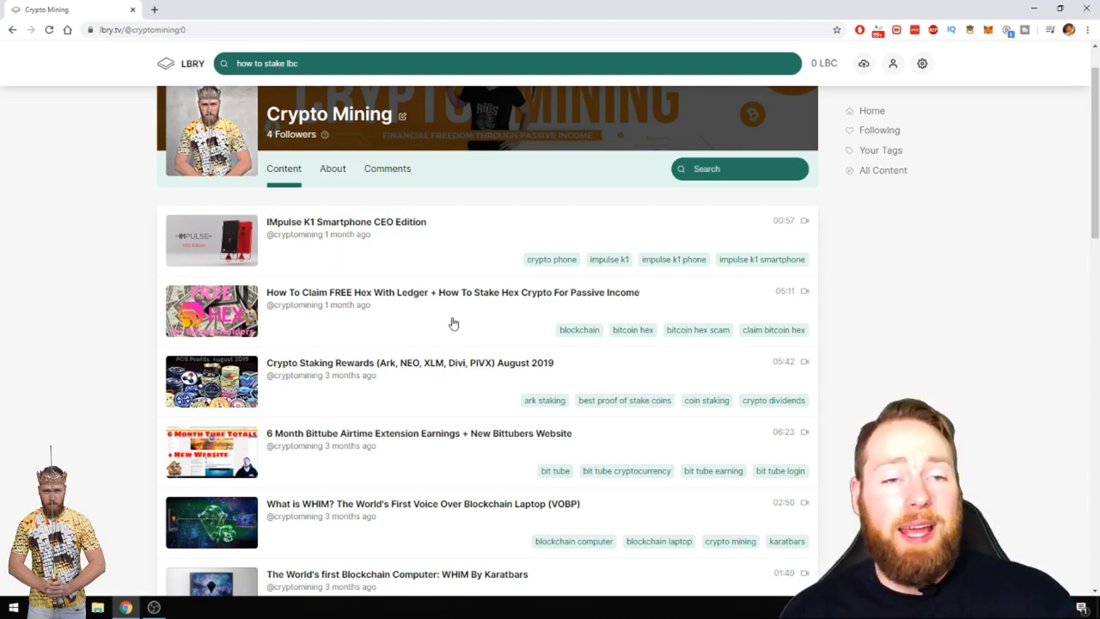
pyautogui.moveTo(447, 330)
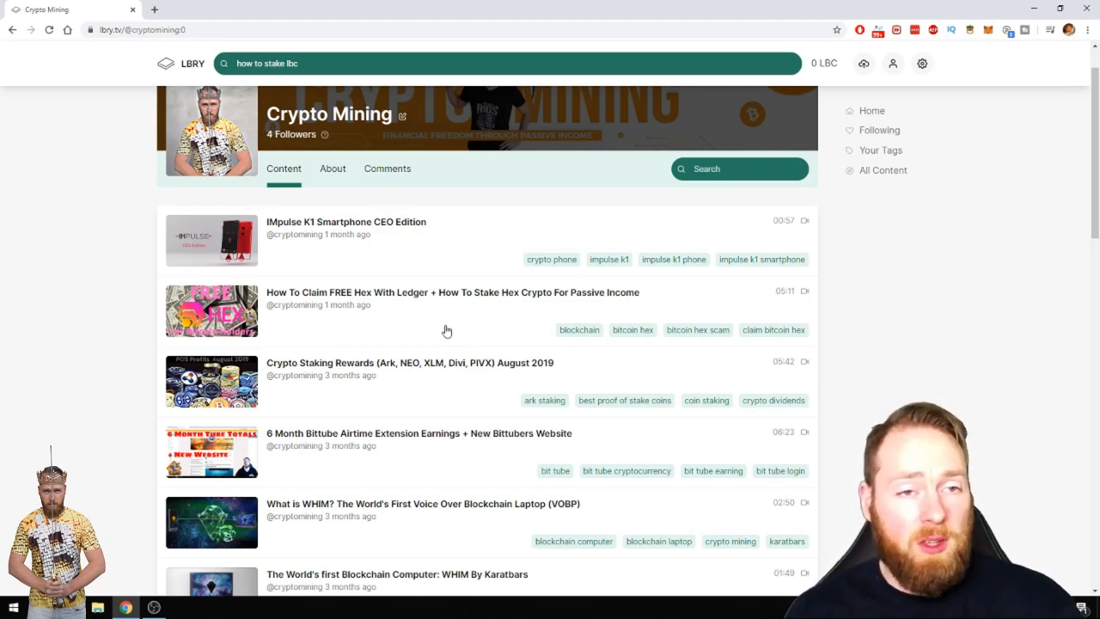
pyautogui.scroll(-3)
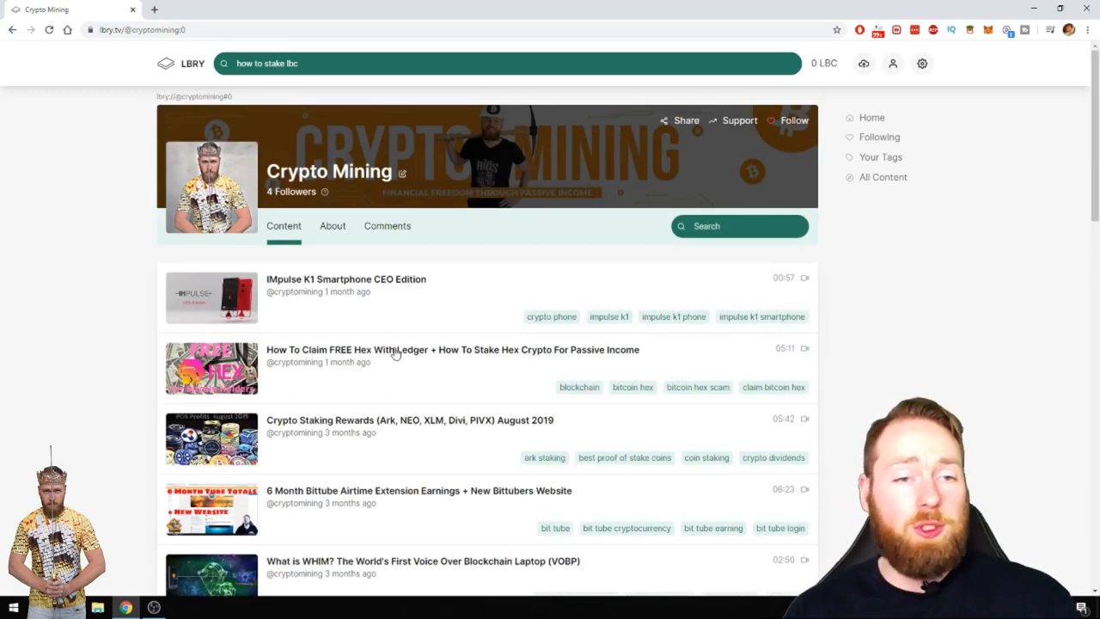
pyautogui.moveTo(392, 361)
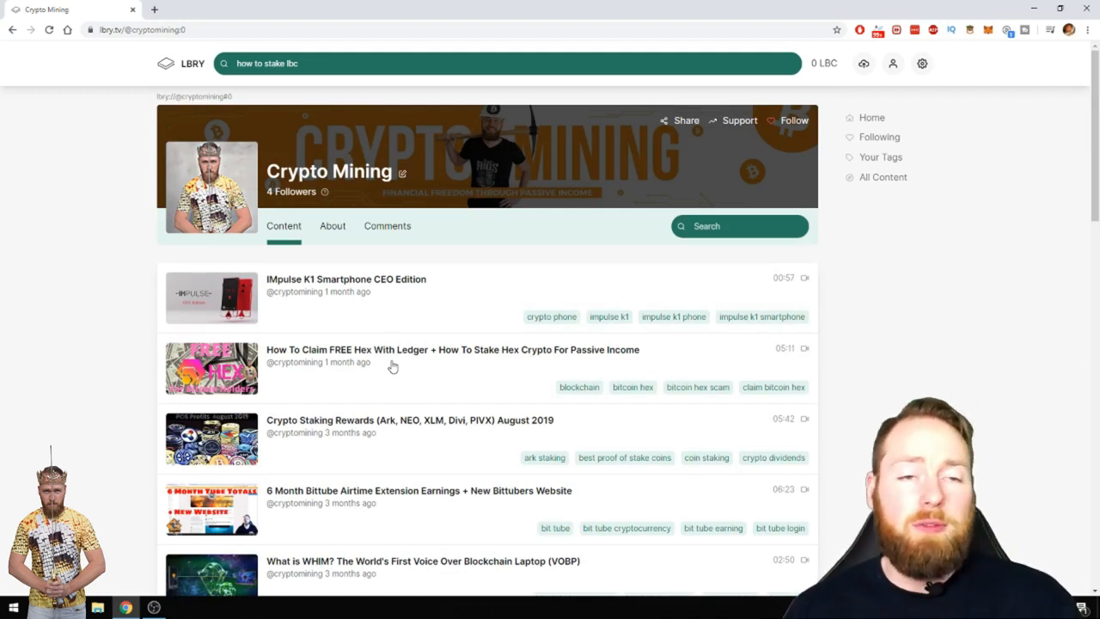
pyautogui.click(454, 349)
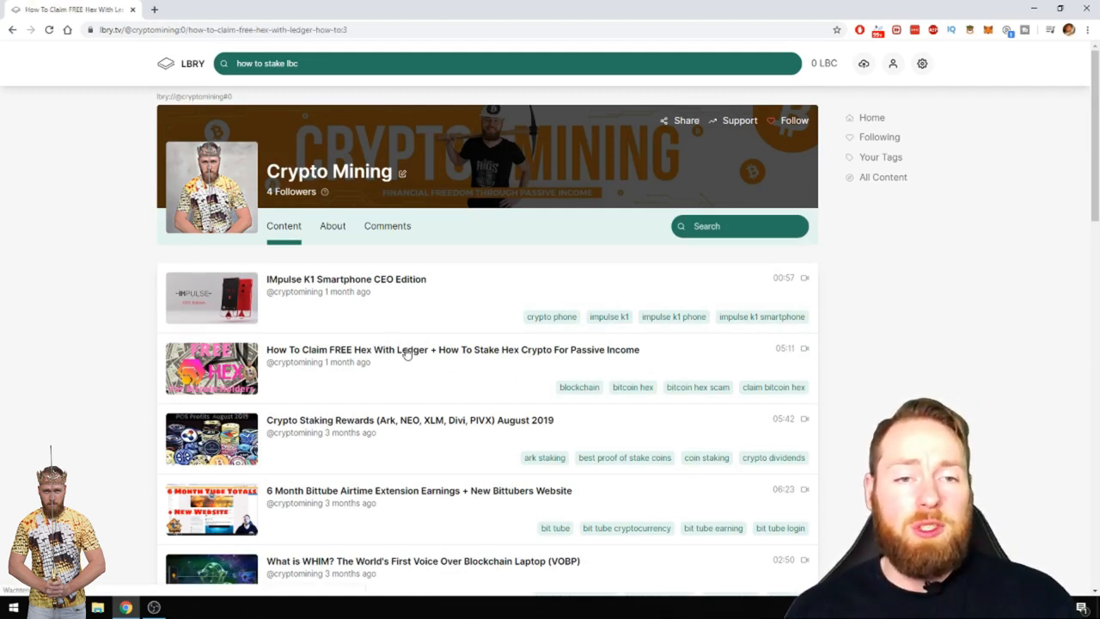
pyautogui.click(454, 349)
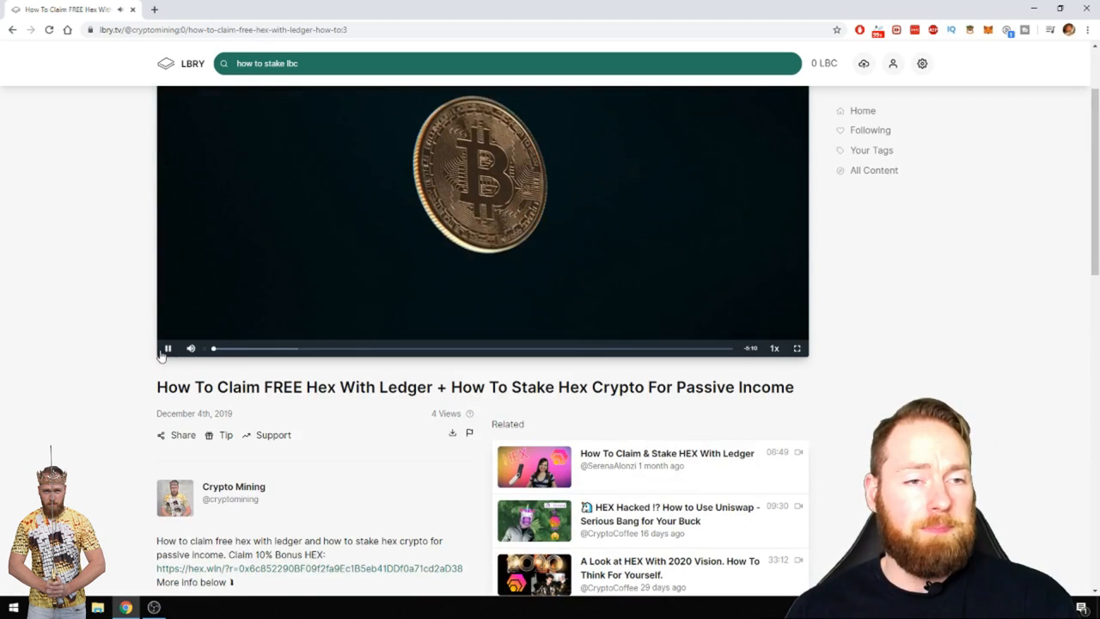
pyautogui.click(168, 348)
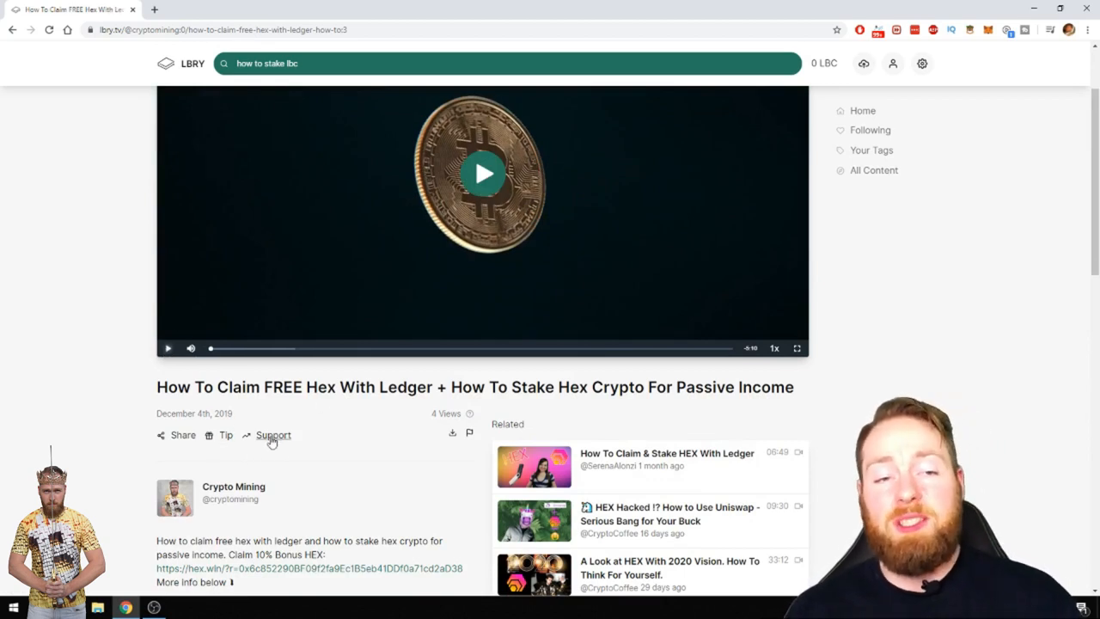
pyautogui.click(274, 434)
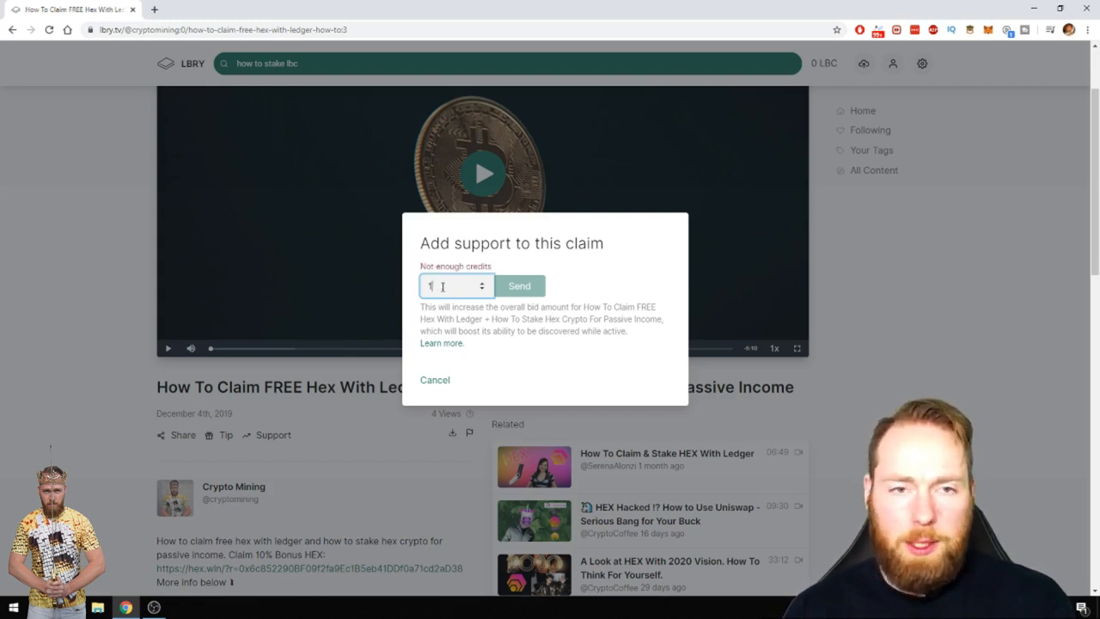
pyautogui.write('.23')
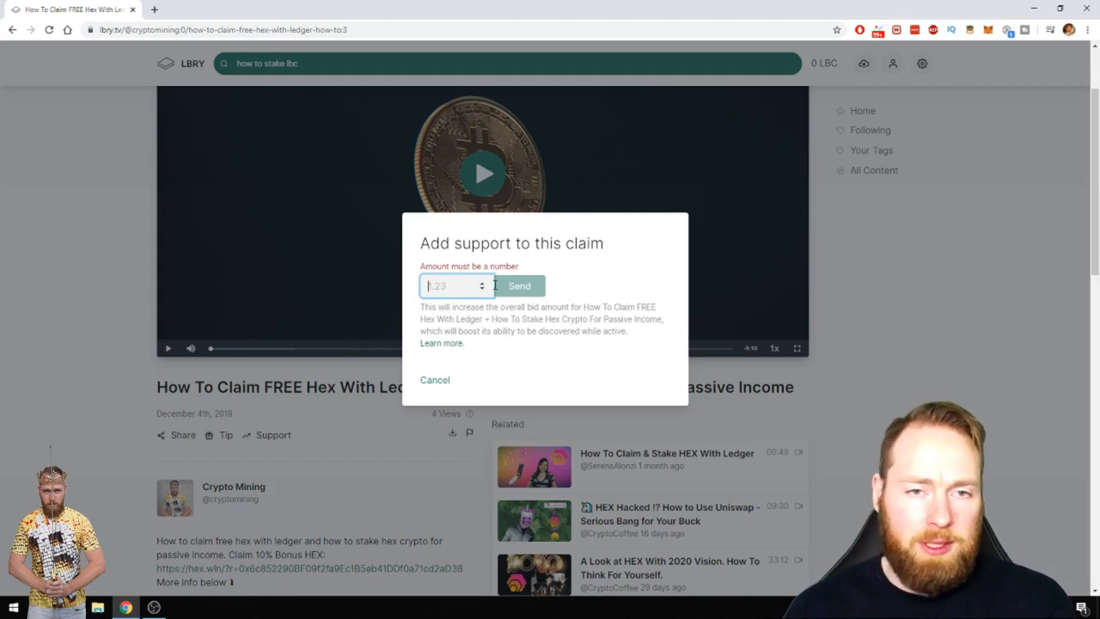
pyautogui.click(435, 379)
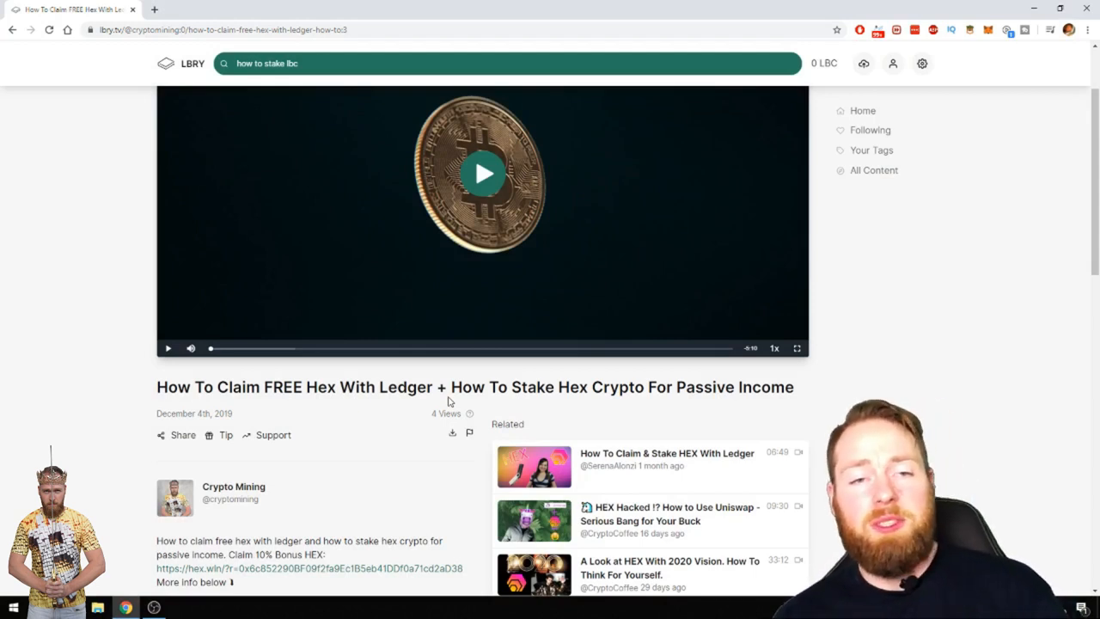
pyautogui.moveTo(976, 233)
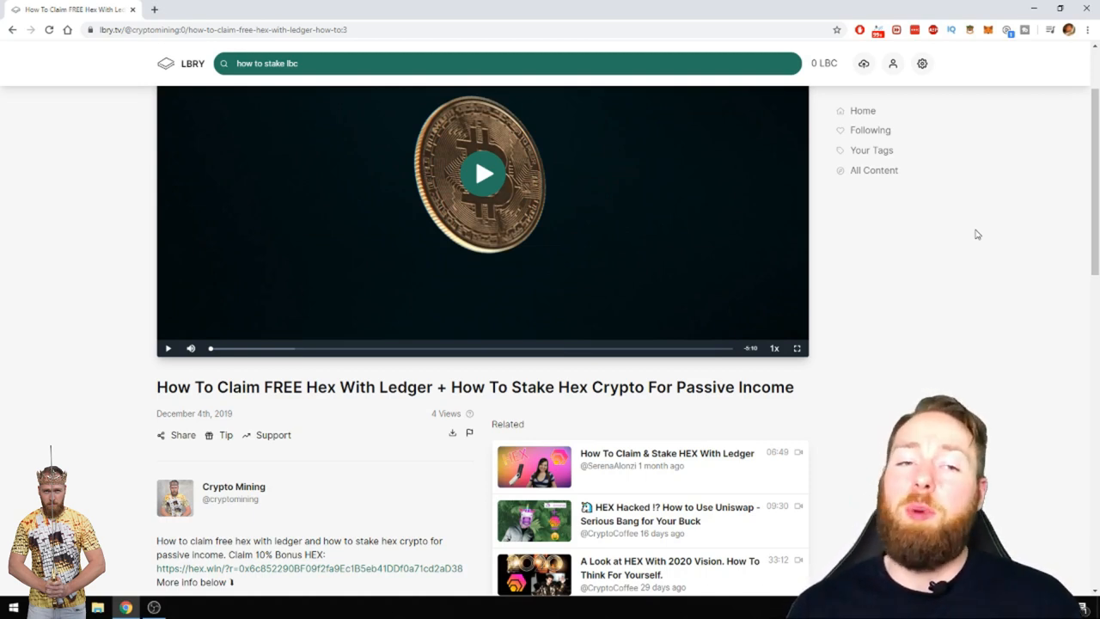
pyautogui.moveTo(225, 442)
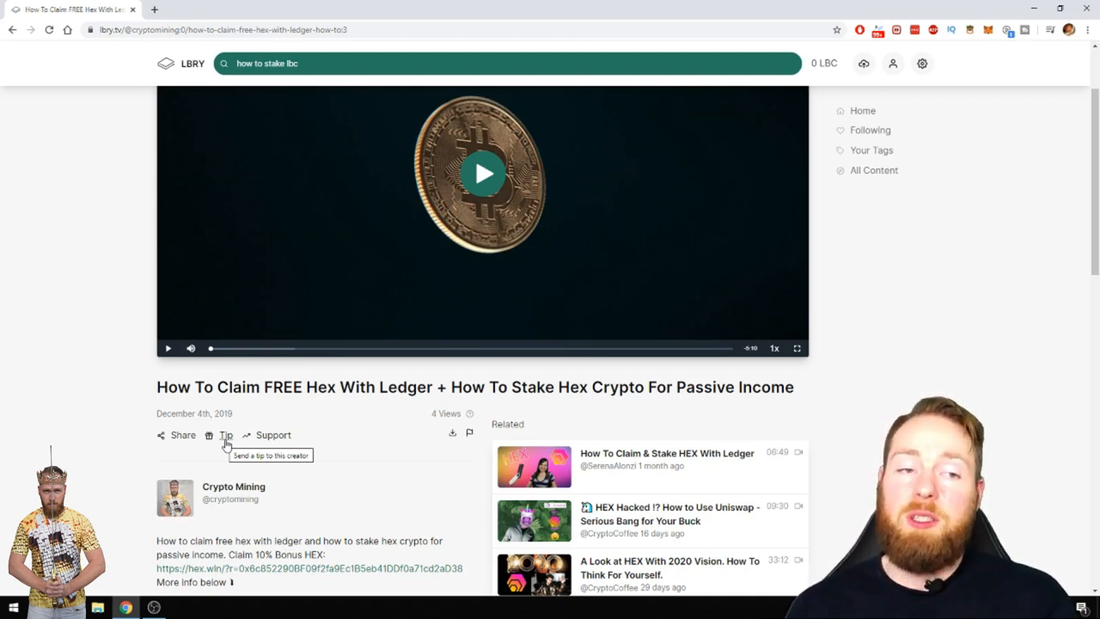
pyautogui.moveTo(273, 433)
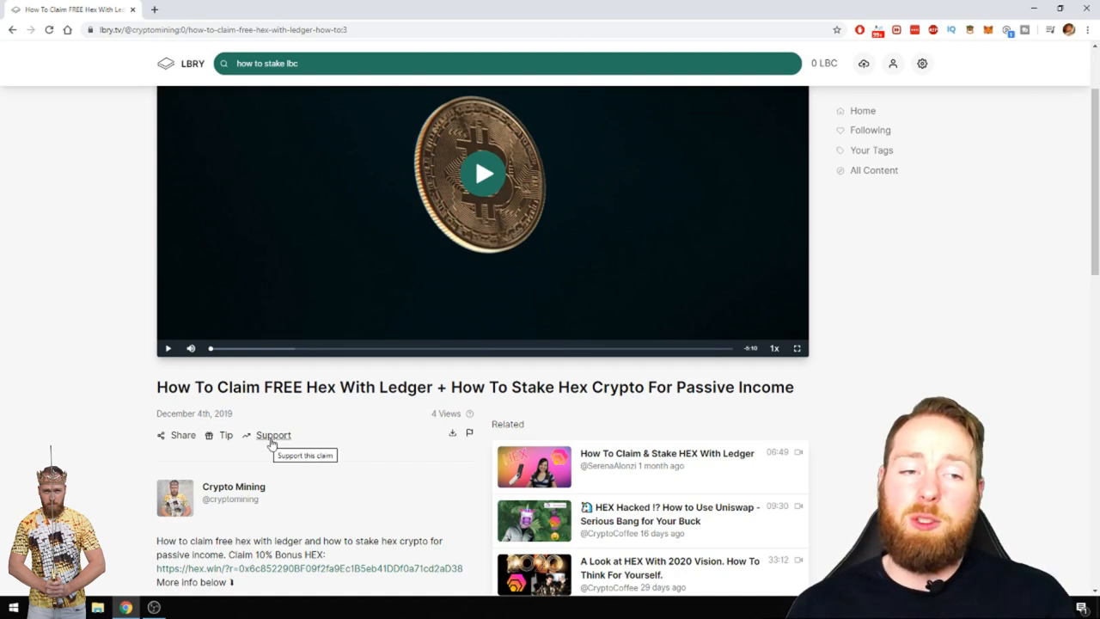
pyautogui.moveTo(227, 434)
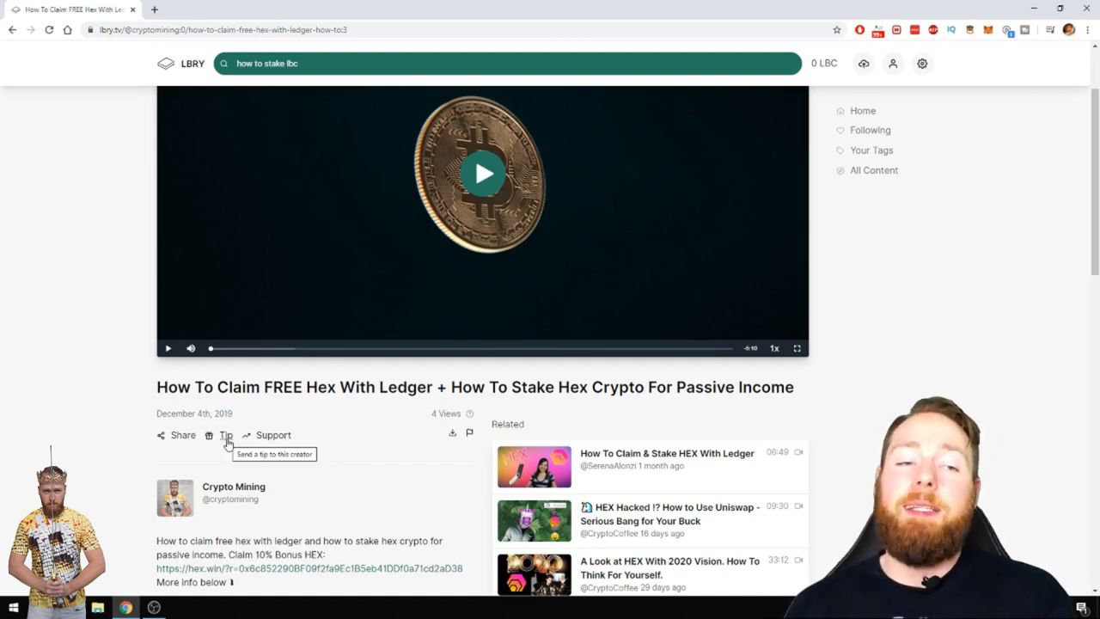
pyautogui.moveTo(686, 203)
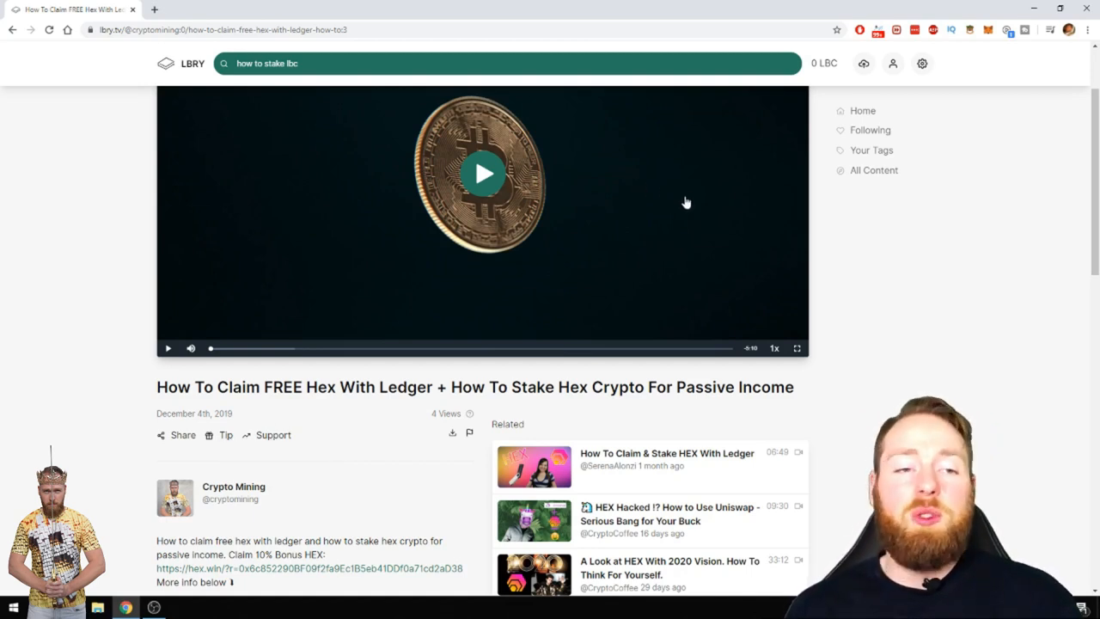
pyautogui.moveTo(225, 433)
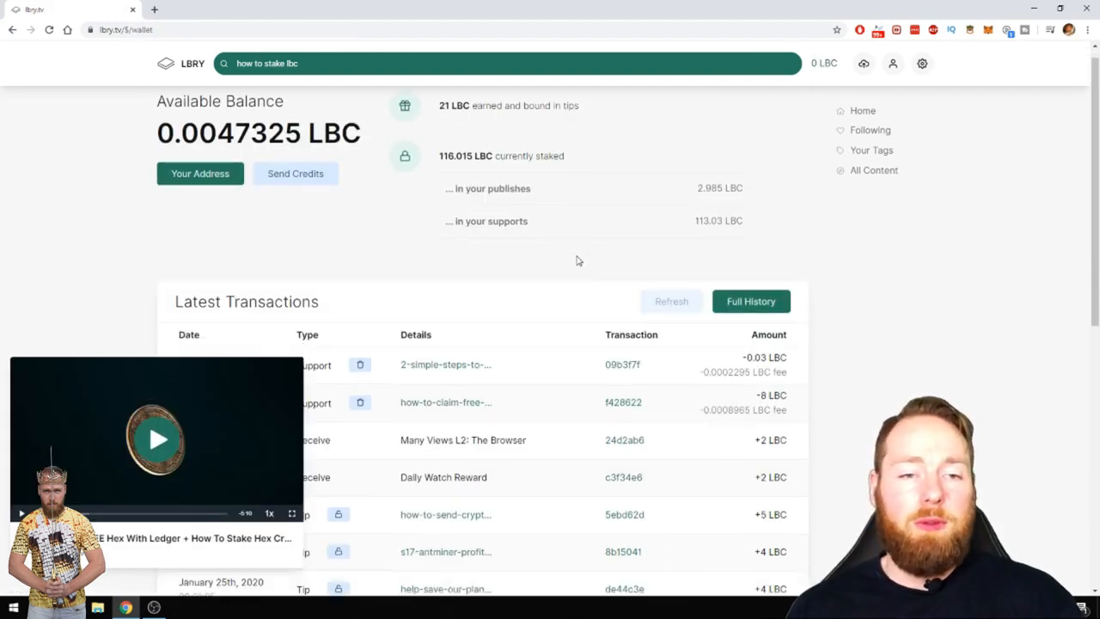
pyautogui.scroll(-3)
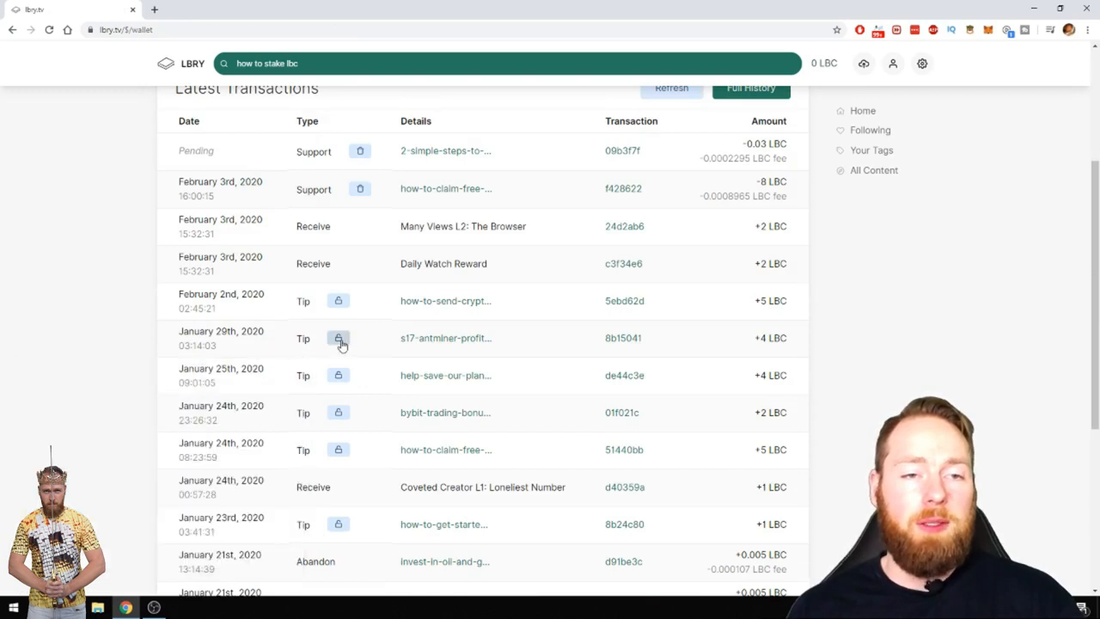
pyautogui.moveTo(495, 350)
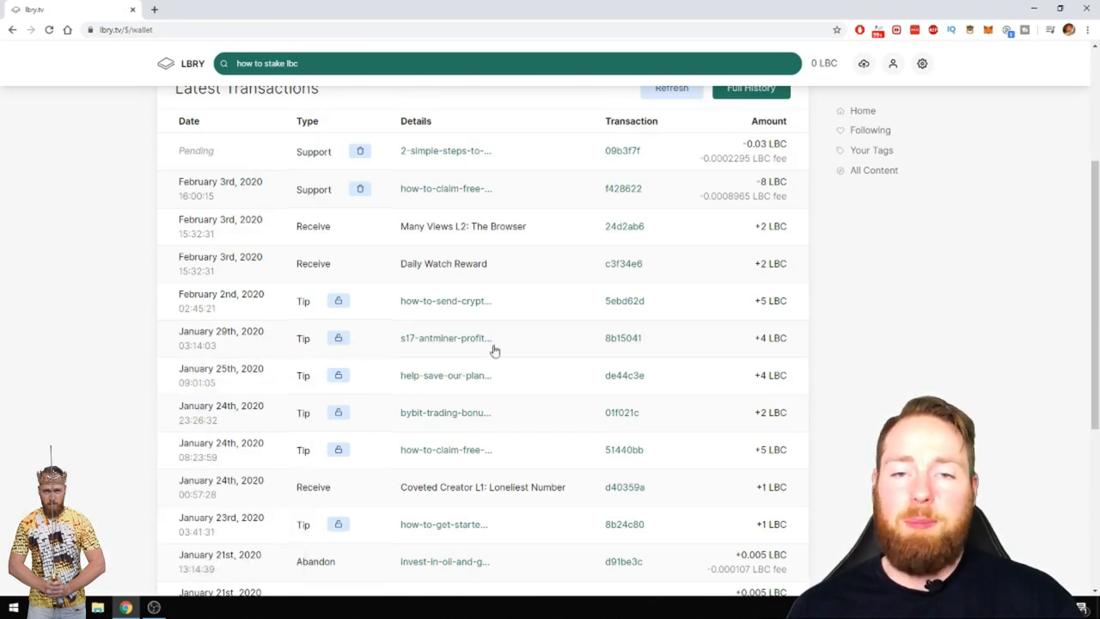
pyautogui.moveTo(364, 406)
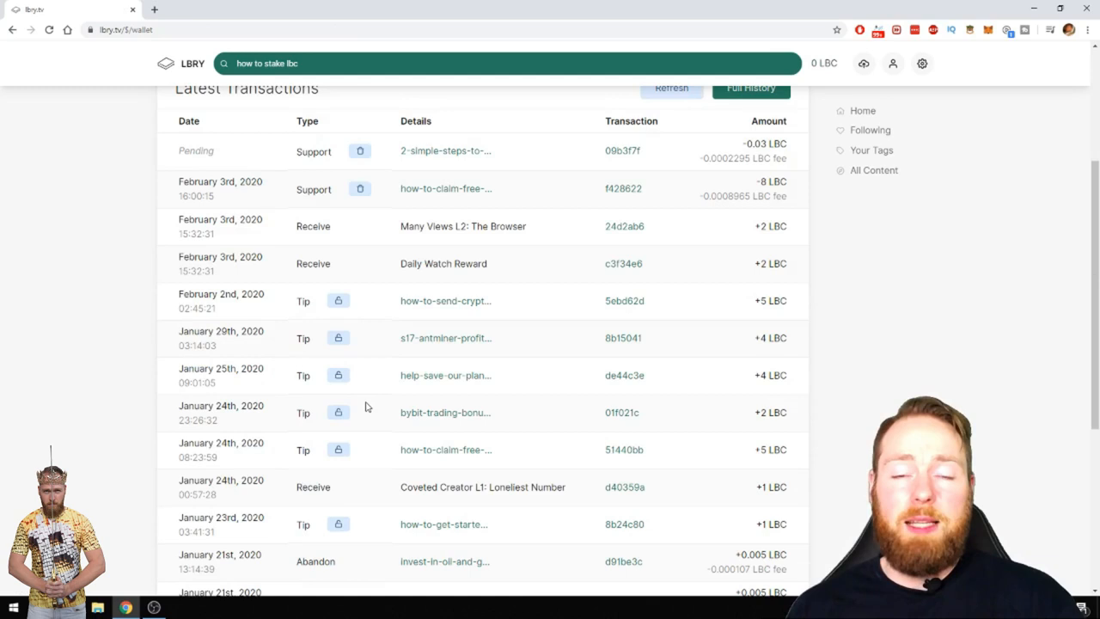
pyautogui.moveTo(361, 351)
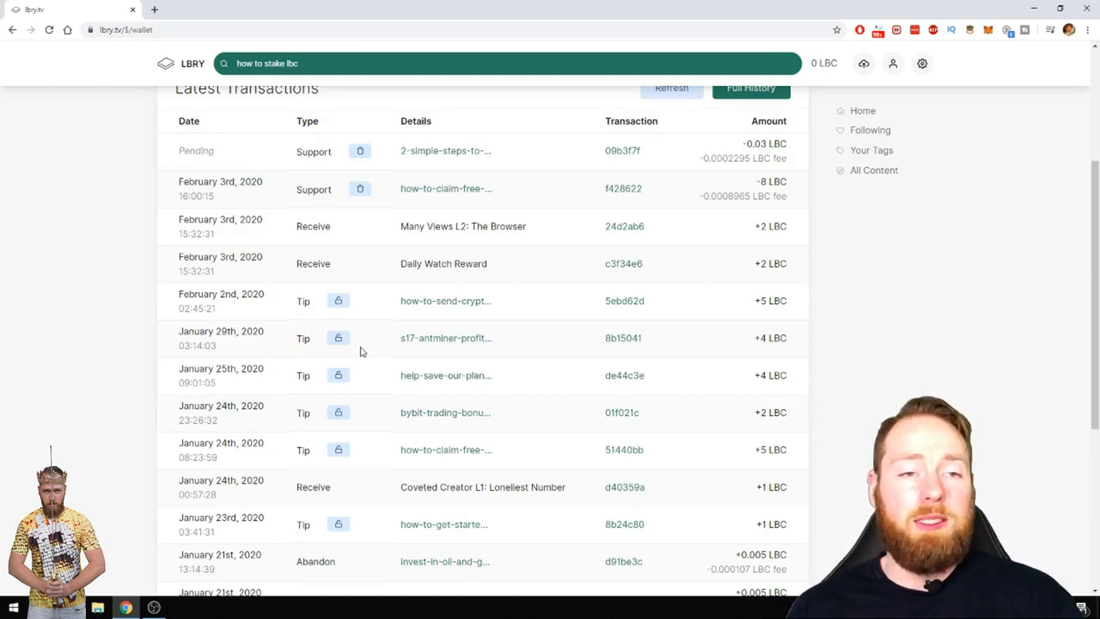
pyautogui.moveTo(794, 333)
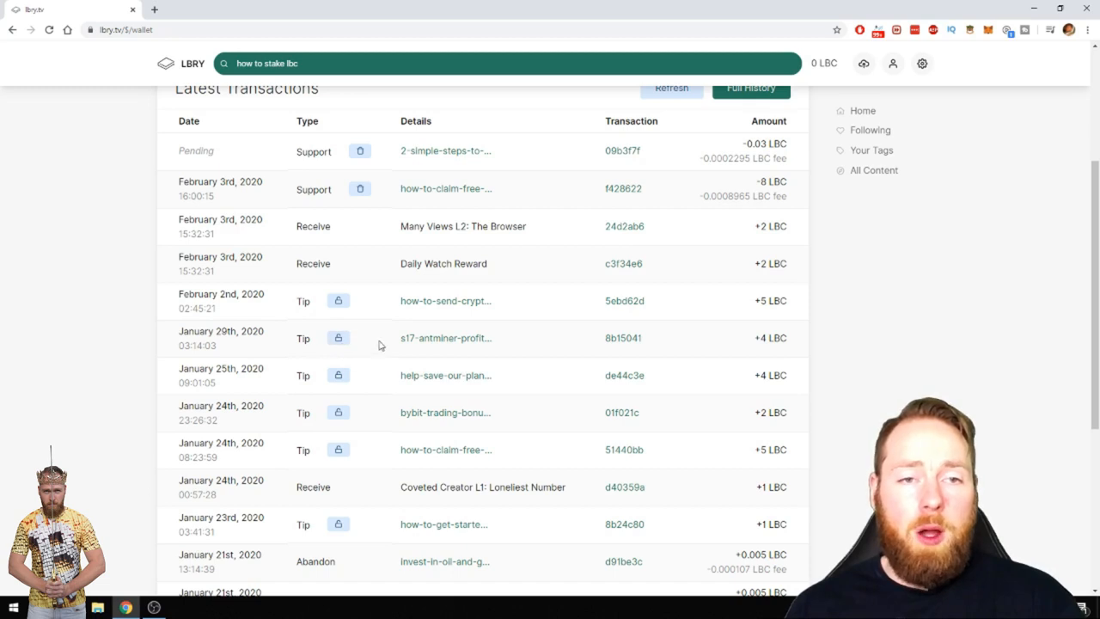
pyautogui.moveTo(447, 337)
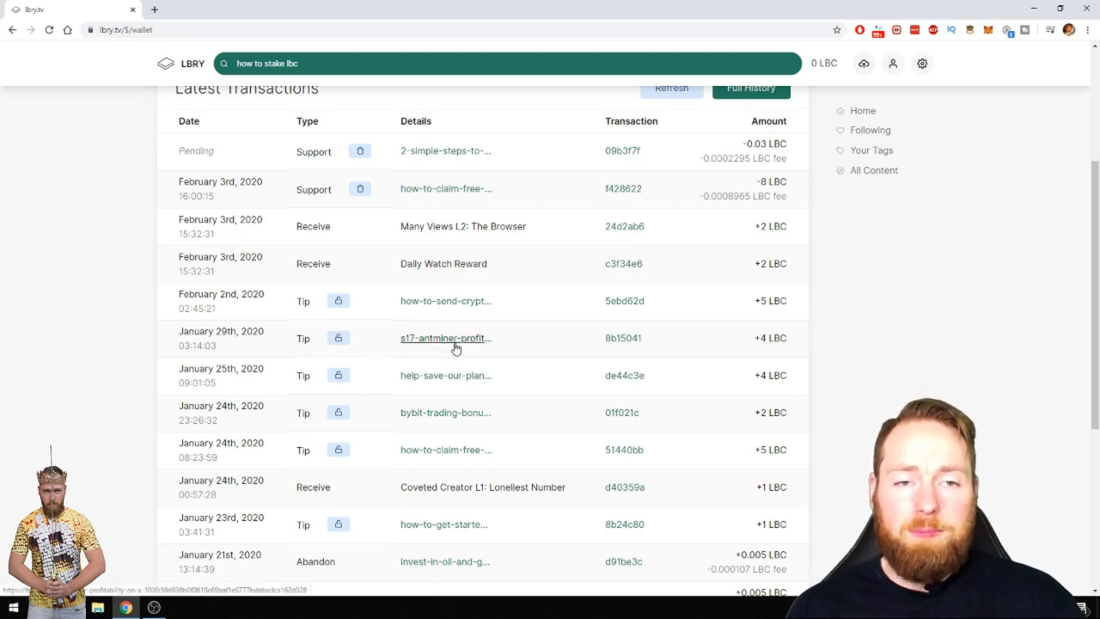
pyautogui.moveTo(622, 336)
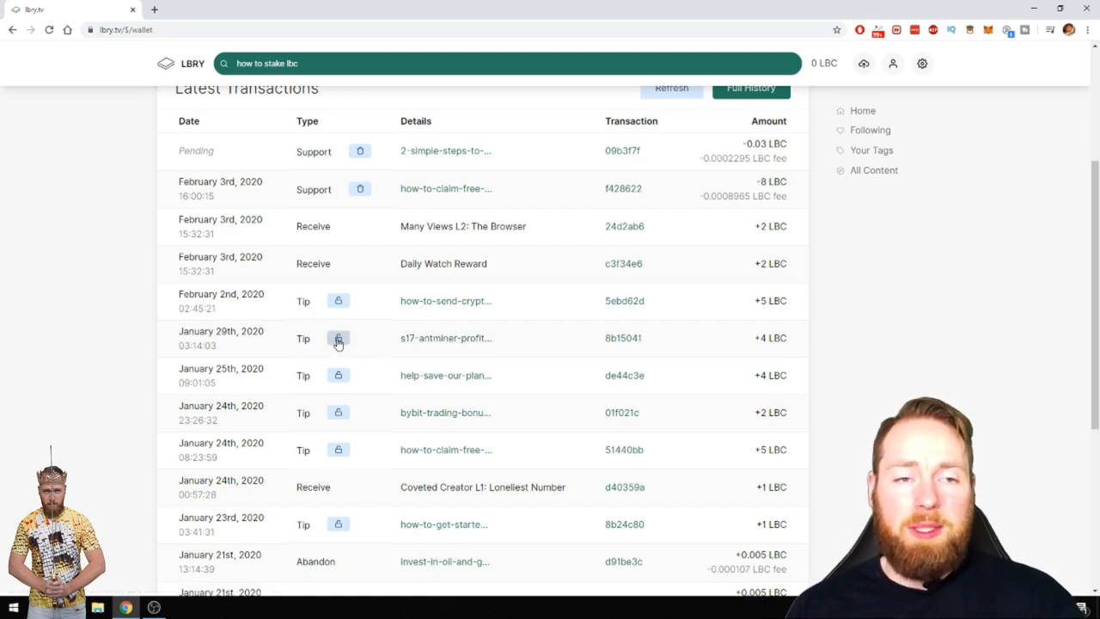
pyautogui.moveTo(337, 337)
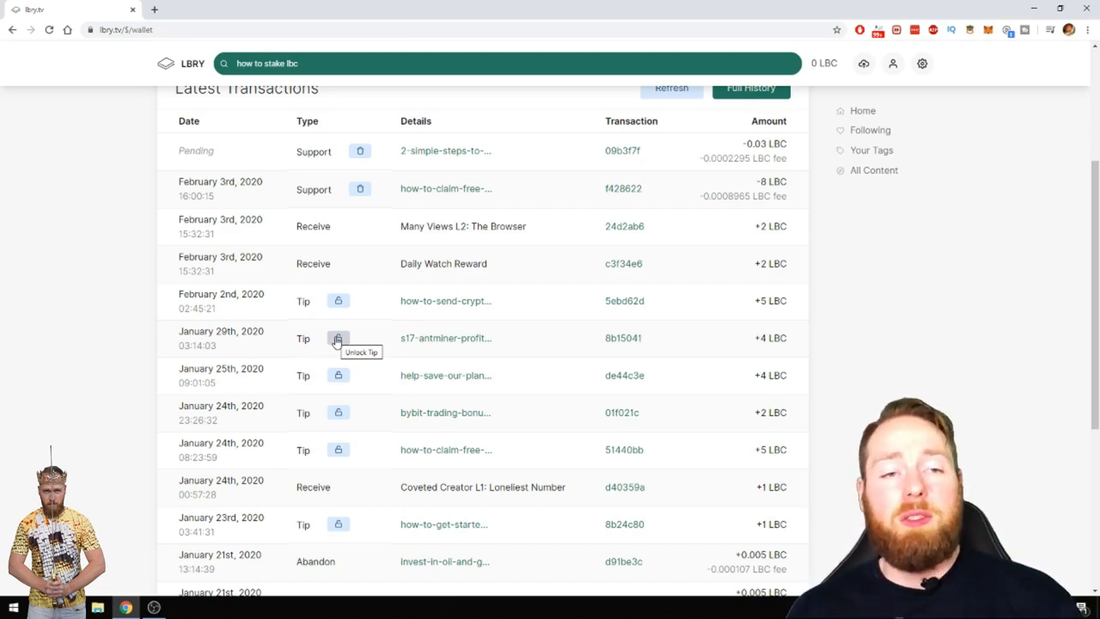
pyautogui.moveTo(359, 306)
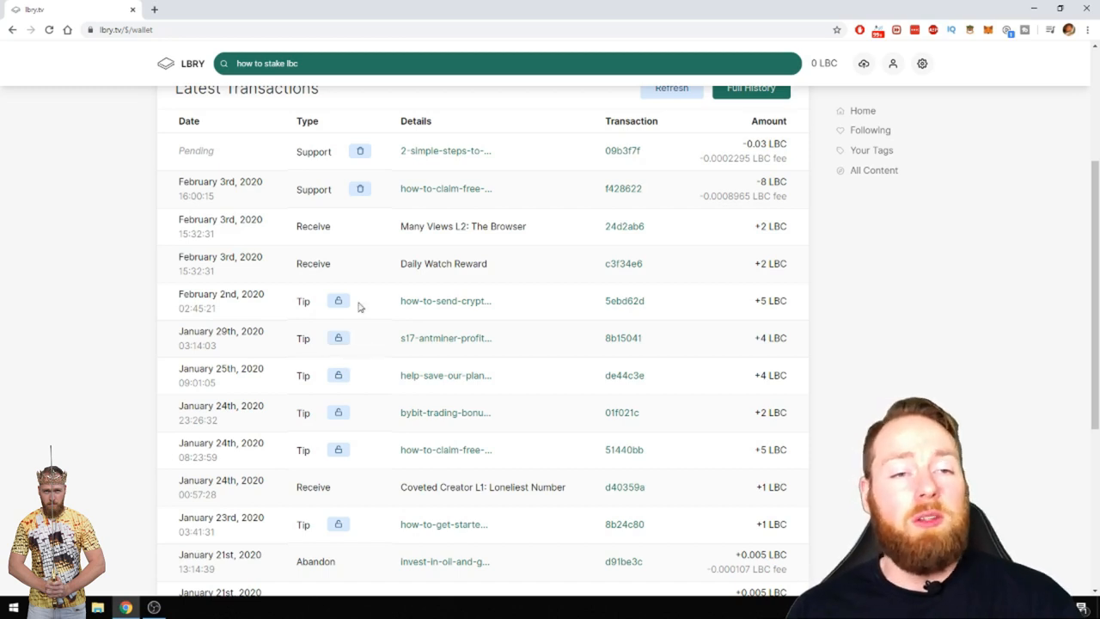
pyautogui.moveTo(220, 306)
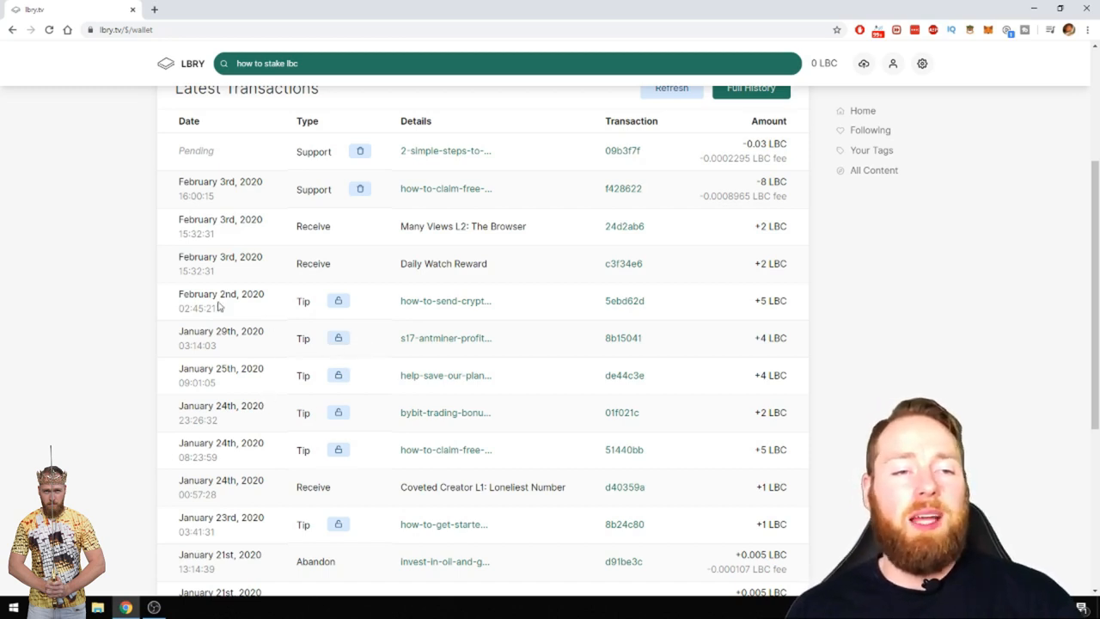
pyautogui.moveTo(302, 385)
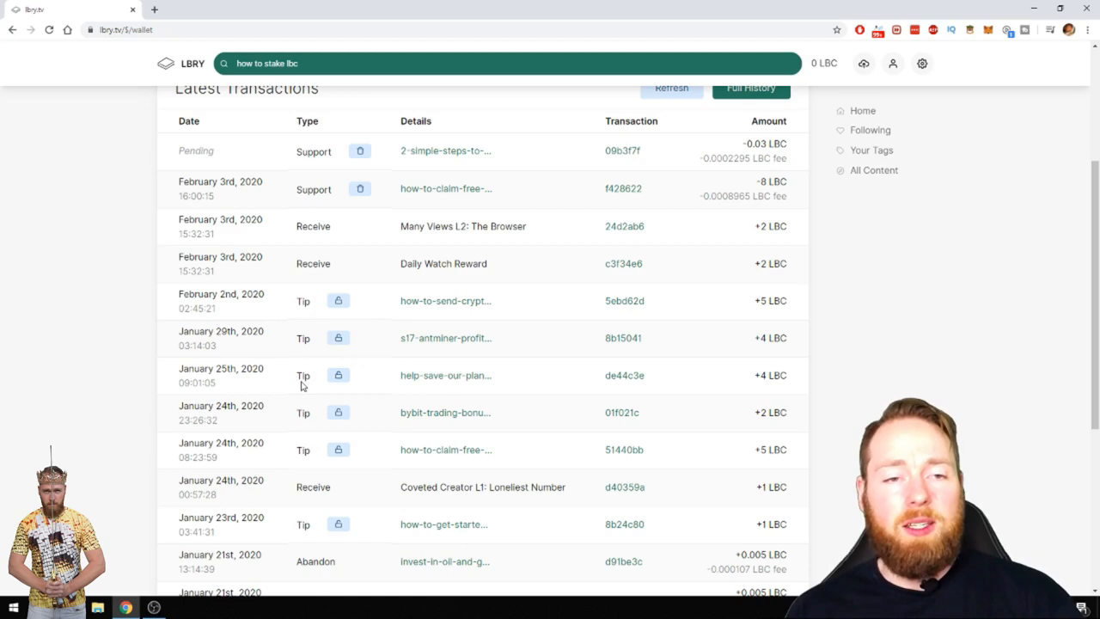
pyautogui.moveTo(298, 385)
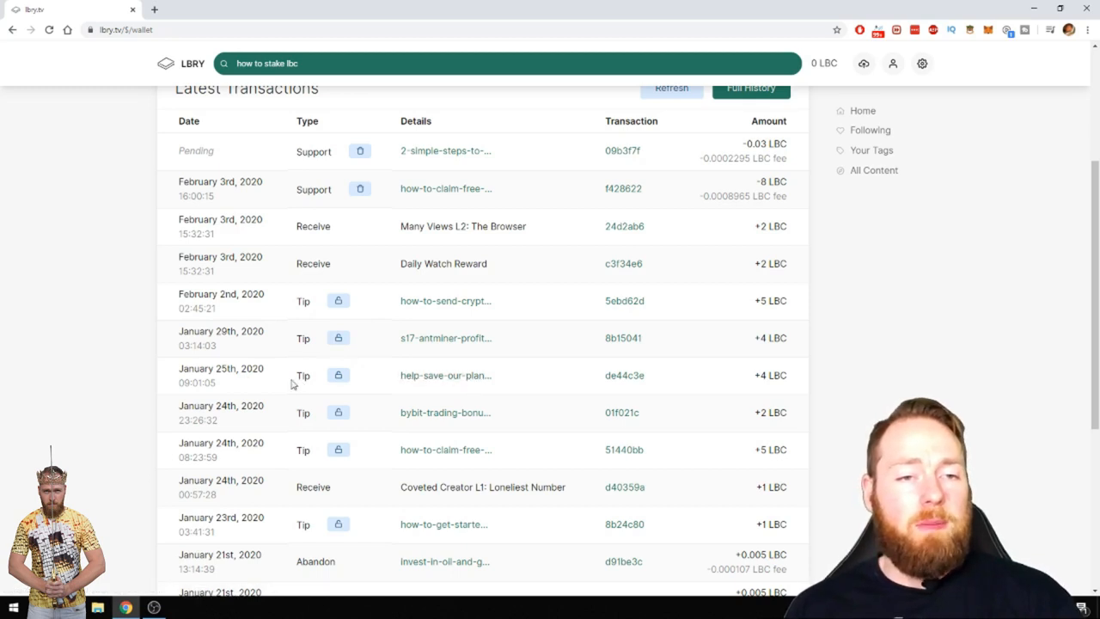
pyautogui.moveTo(308, 380)
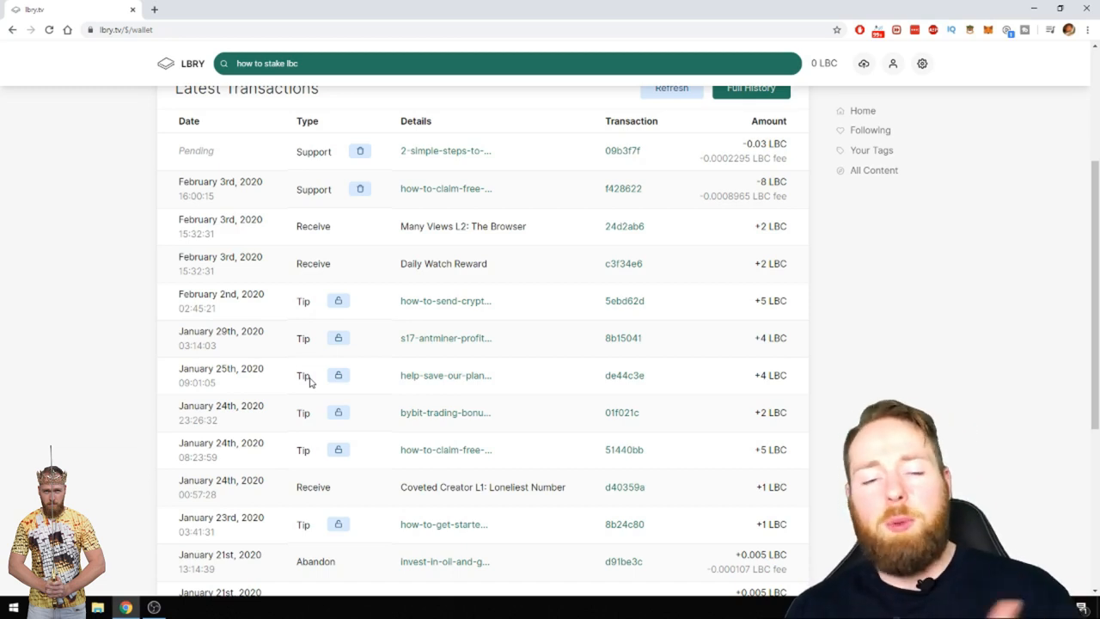
pyautogui.scroll(3)
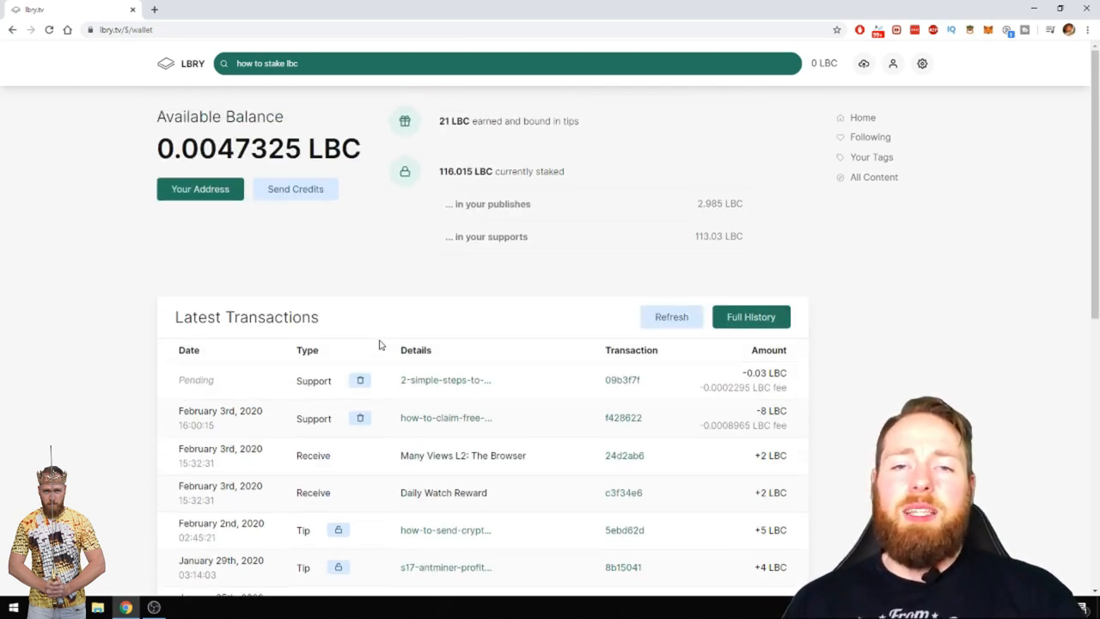
pyautogui.moveTo(526, 275)
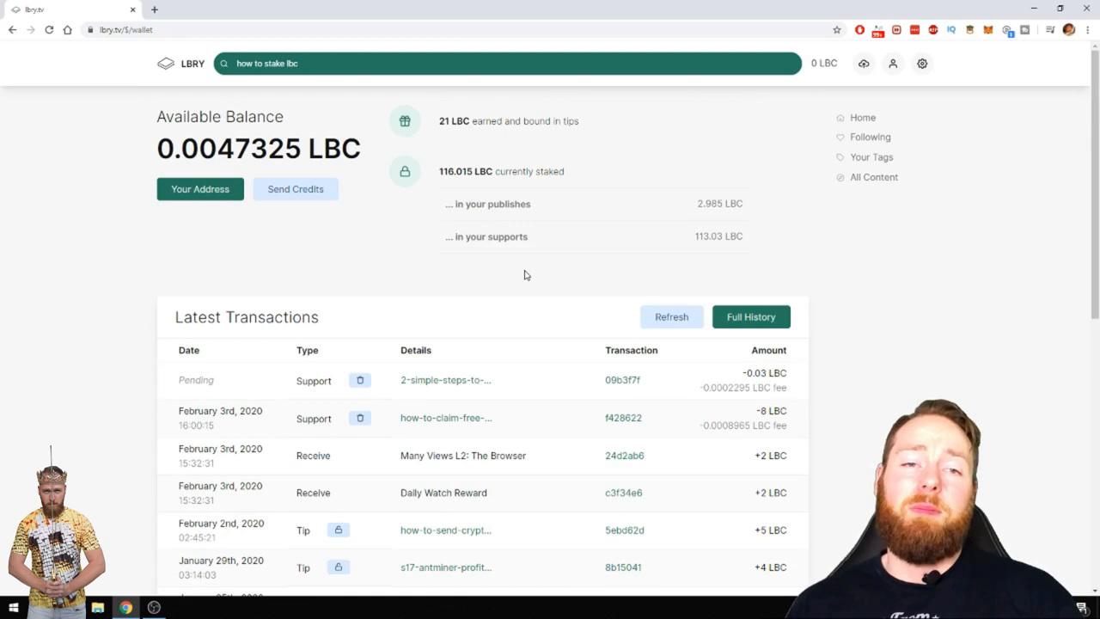